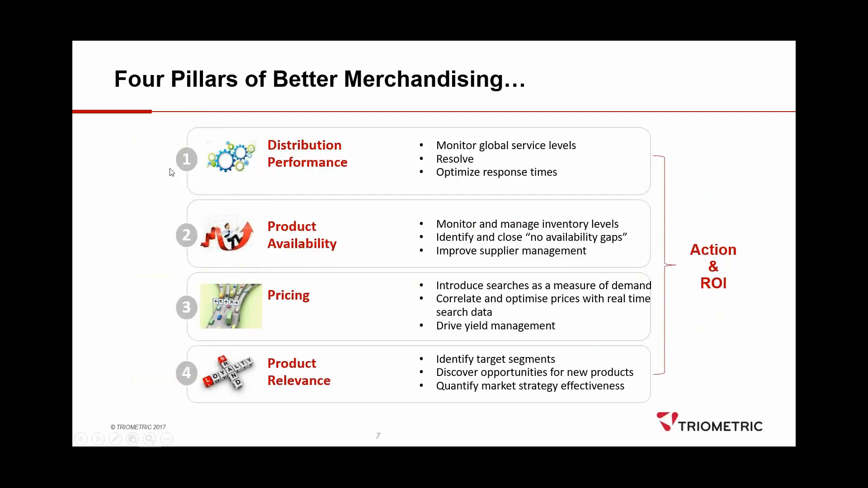
mouse_move(173, 247)
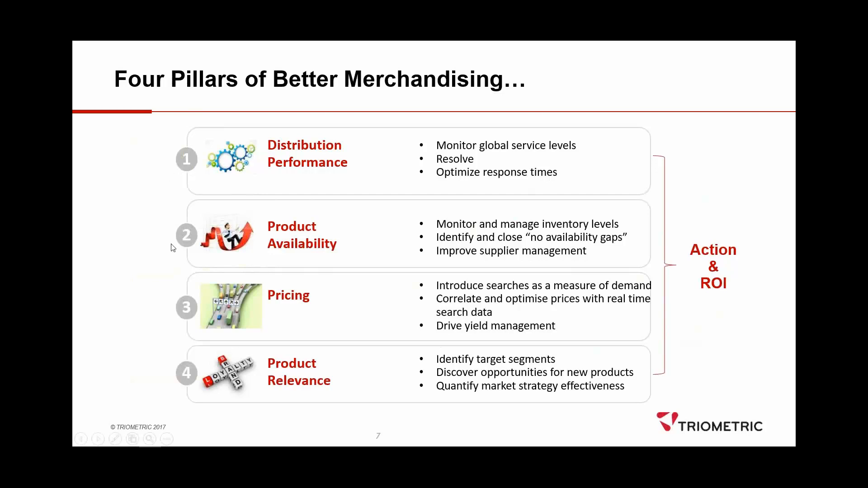
mouse_move(183, 247)
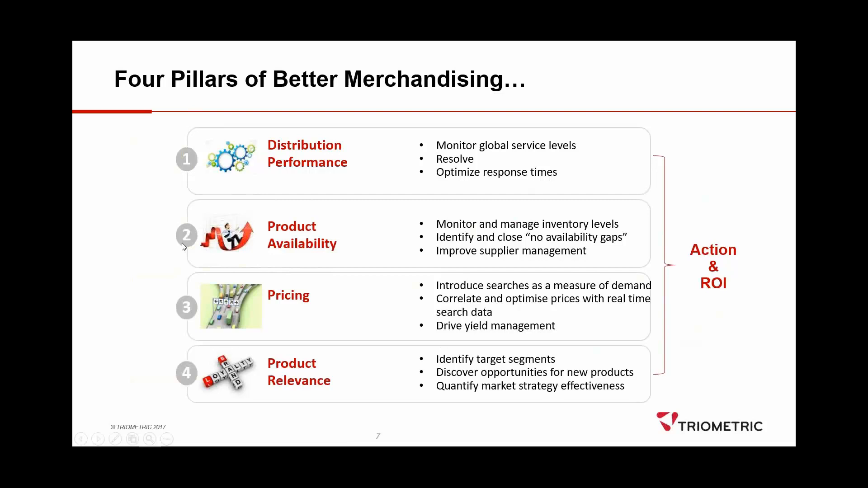
mouse_move(175, 306)
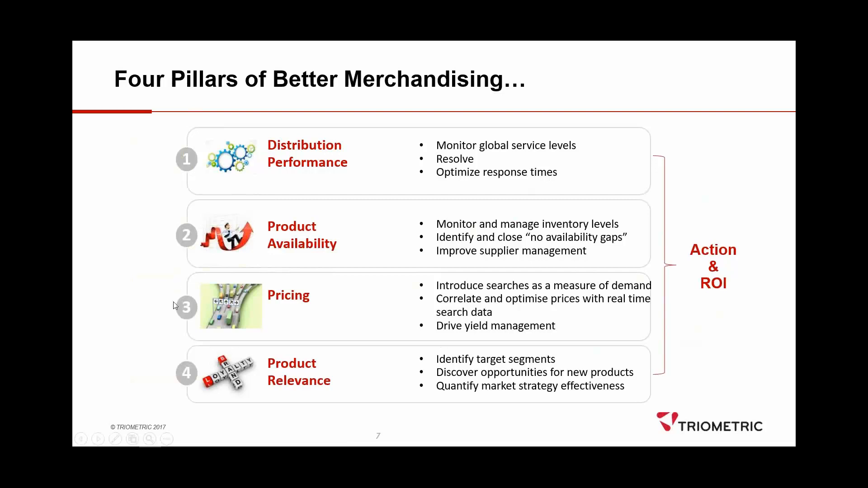
mouse_move(188, 289)
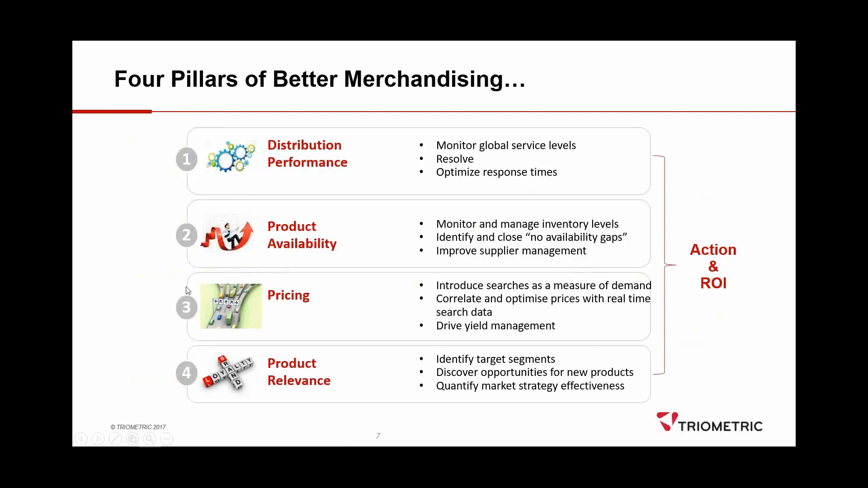
mouse_move(169, 374)
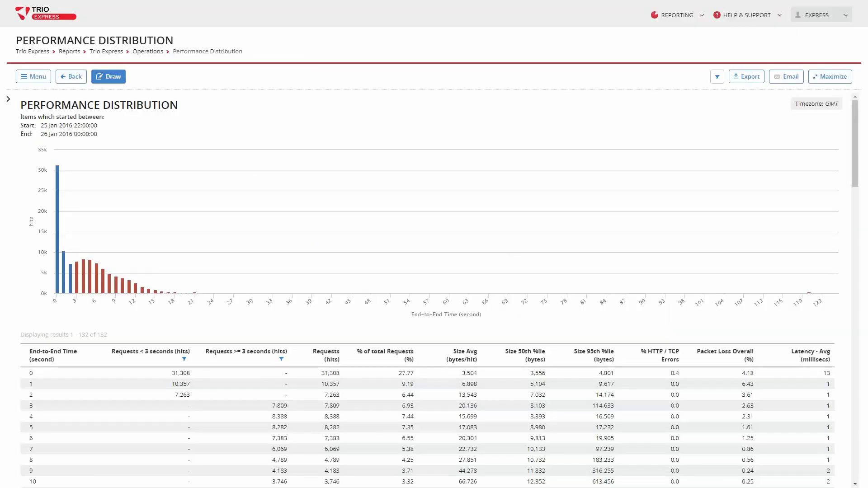
mouse_move(75, 261)
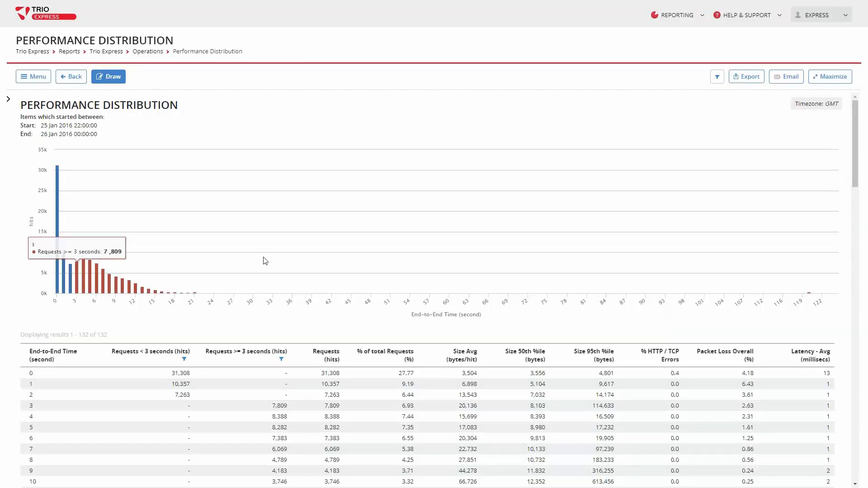
mouse_move(226, 129)
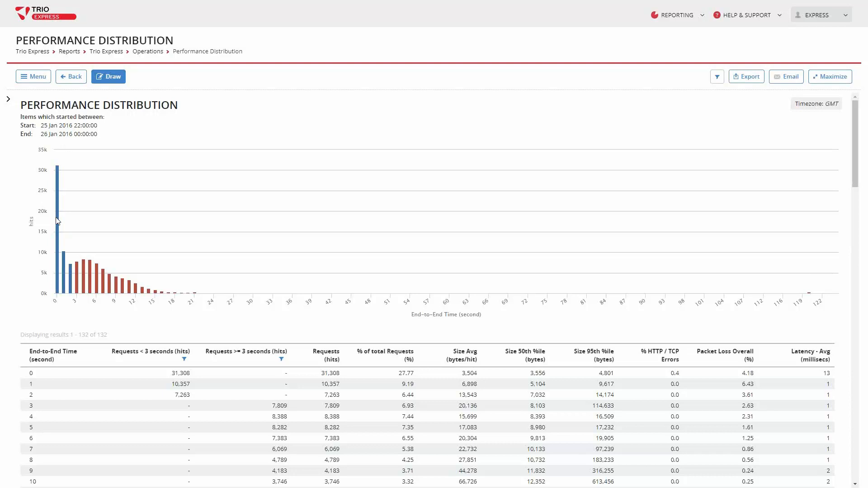
mouse_move(65, 260)
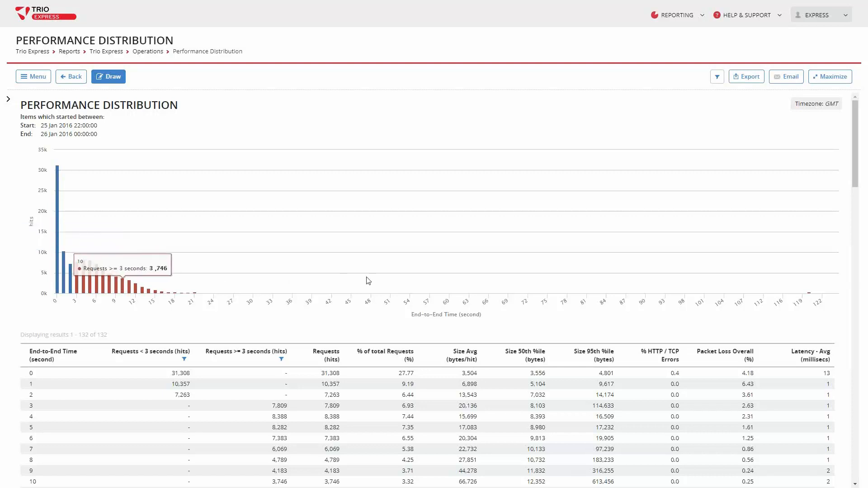
mouse_move(381, 281)
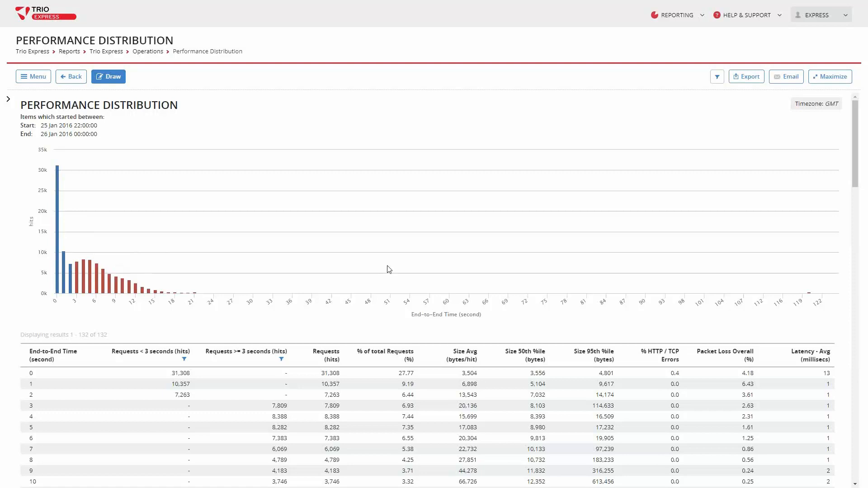
mouse_move(642, 236)
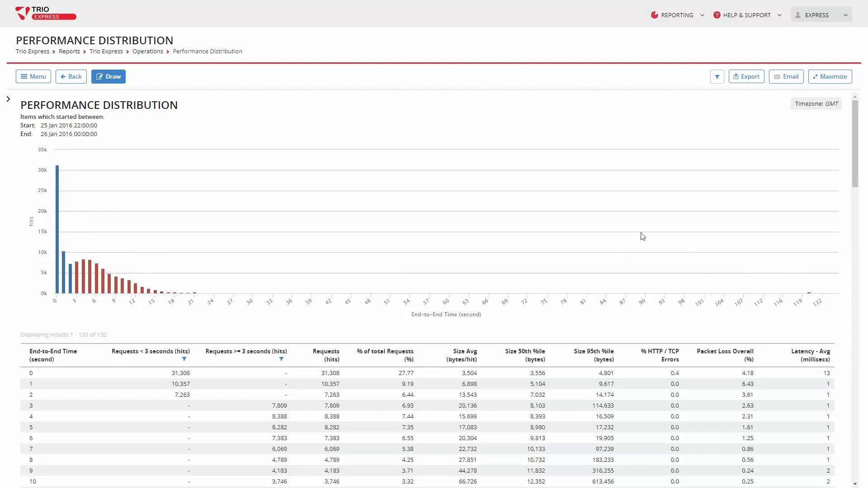
mouse_move(614, 226)
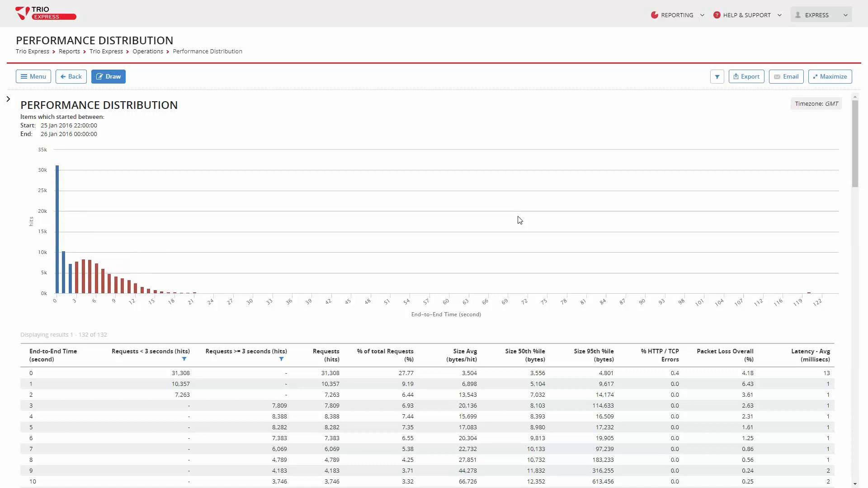
mouse_move(71, 276)
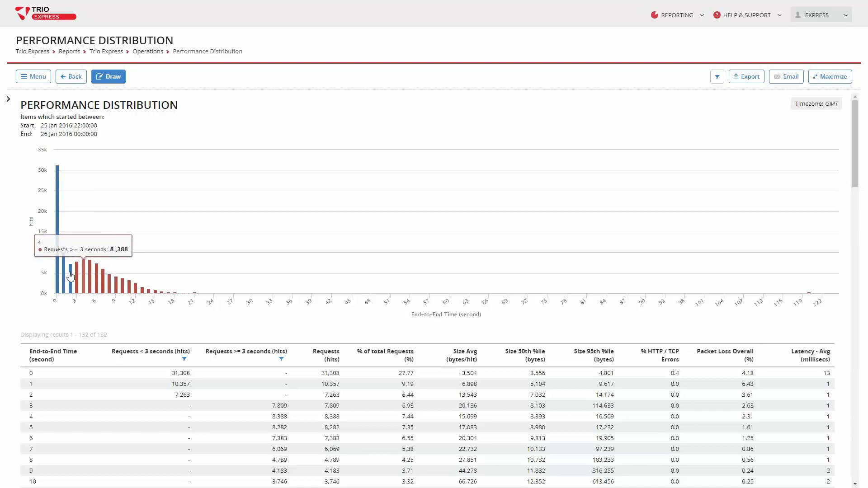
mouse_move(99, 279)
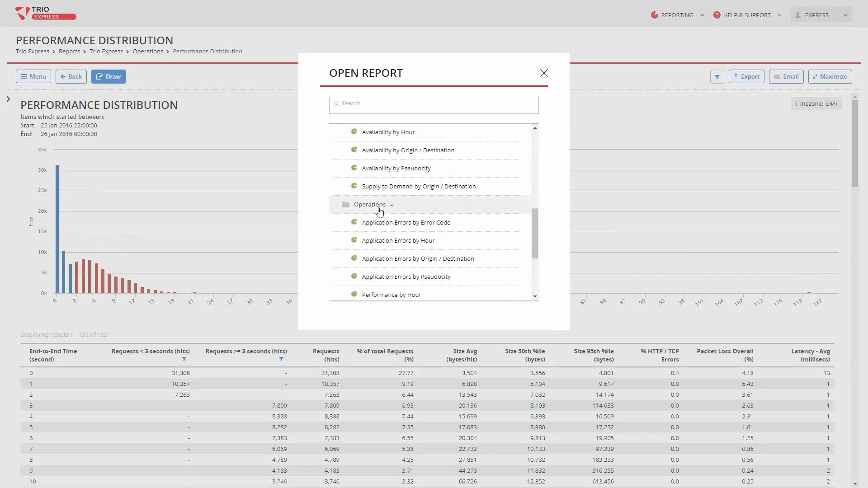
Open the Performance Overview dashboard from the Dashboards list, discarding the report's unsaved changes.
scroll(down, 3)
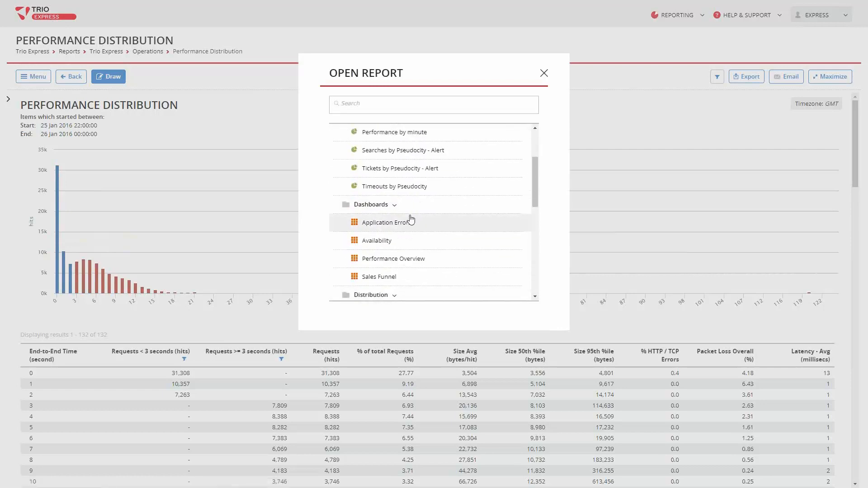
click(393, 259)
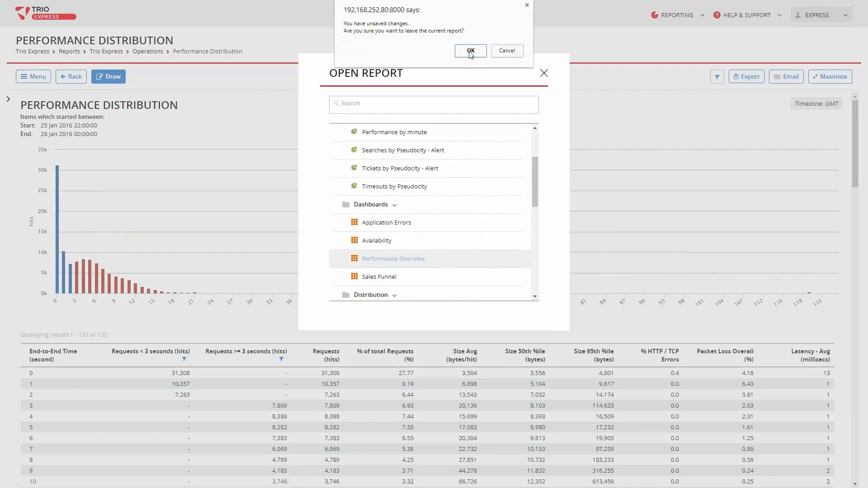
click(469, 50)
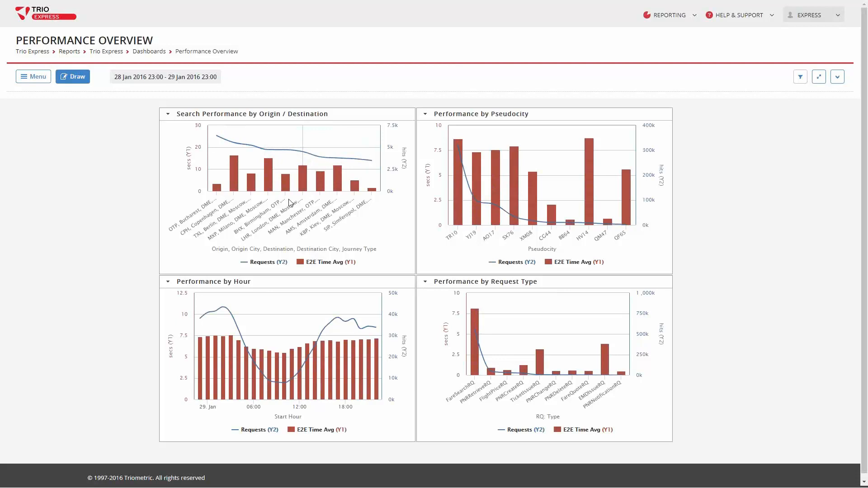
mouse_move(269, 191)
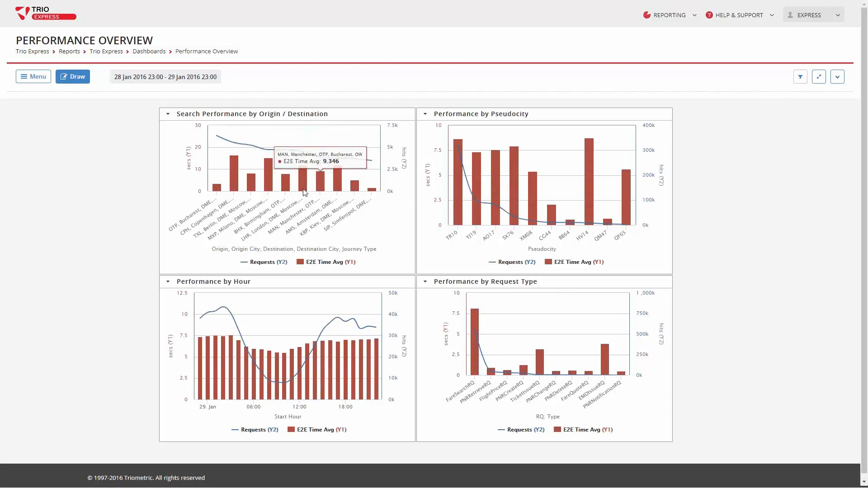
mouse_move(288, 215)
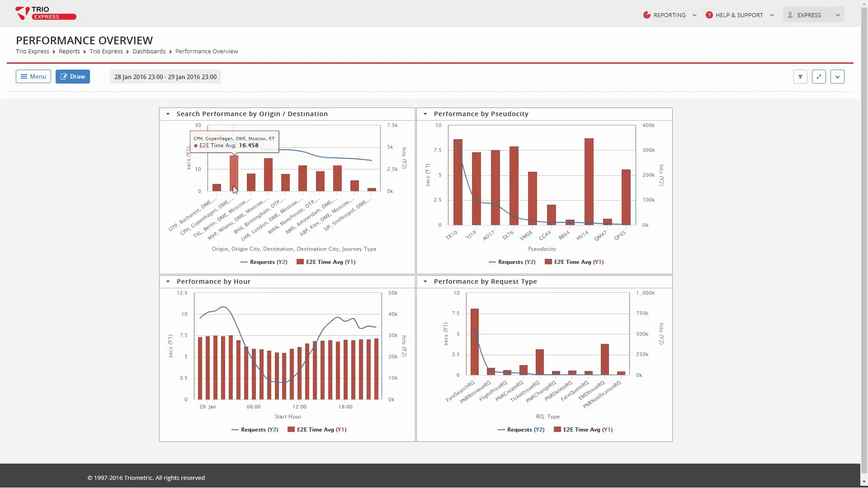
mouse_move(271, 175)
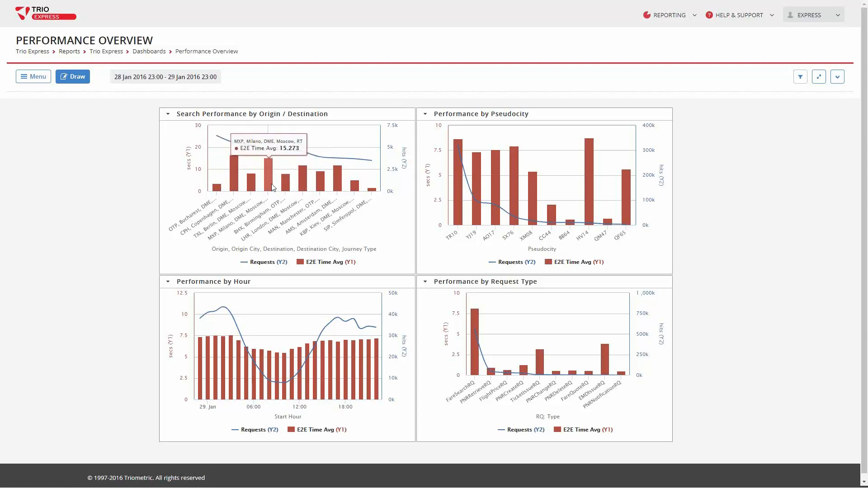
mouse_move(272, 200)
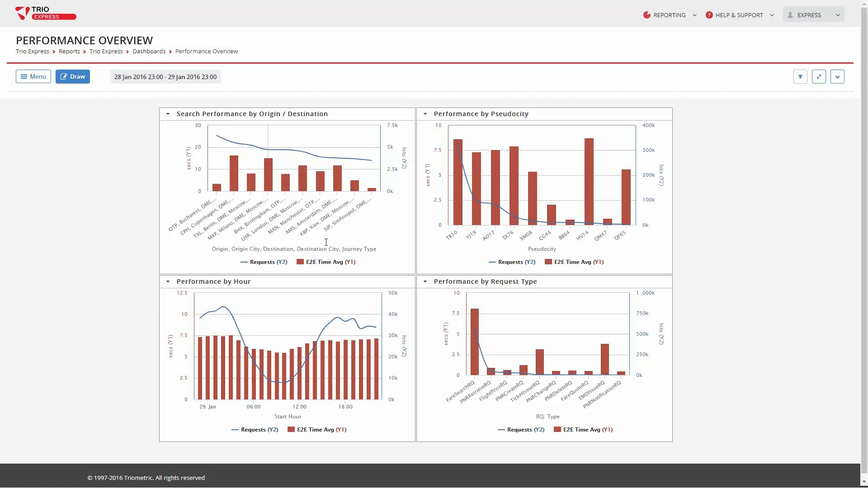
mouse_move(494, 205)
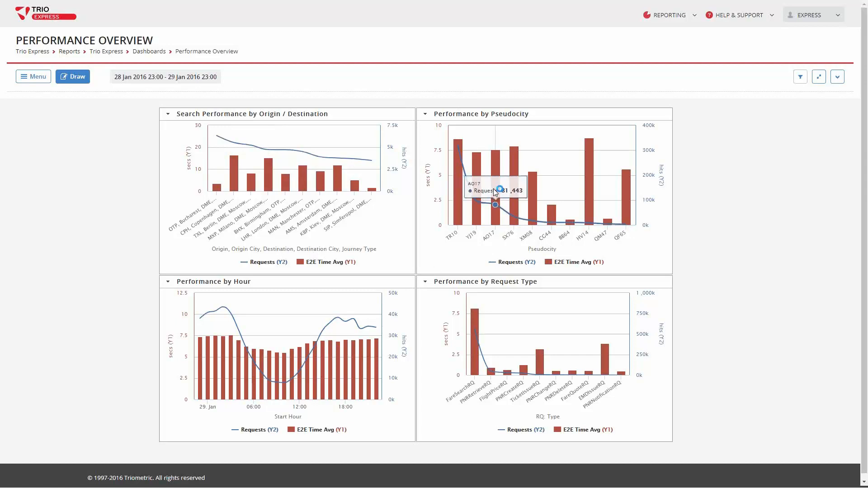
mouse_move(521, 183)
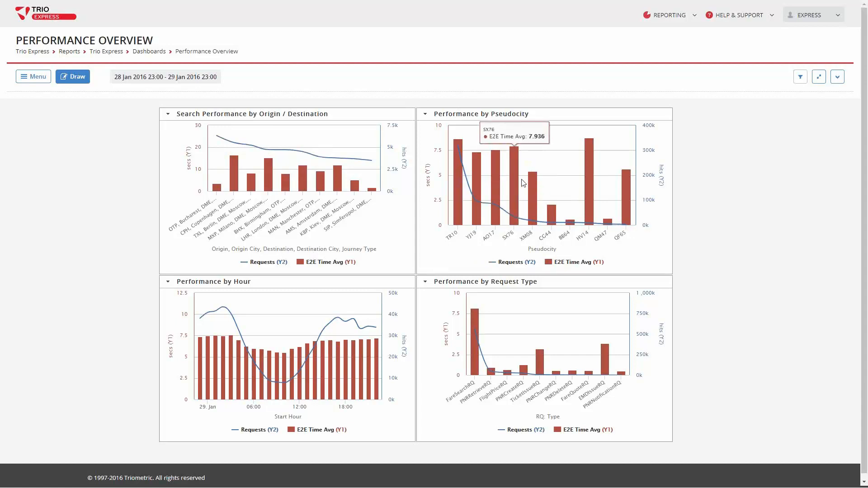
mouse_move(495, 205)
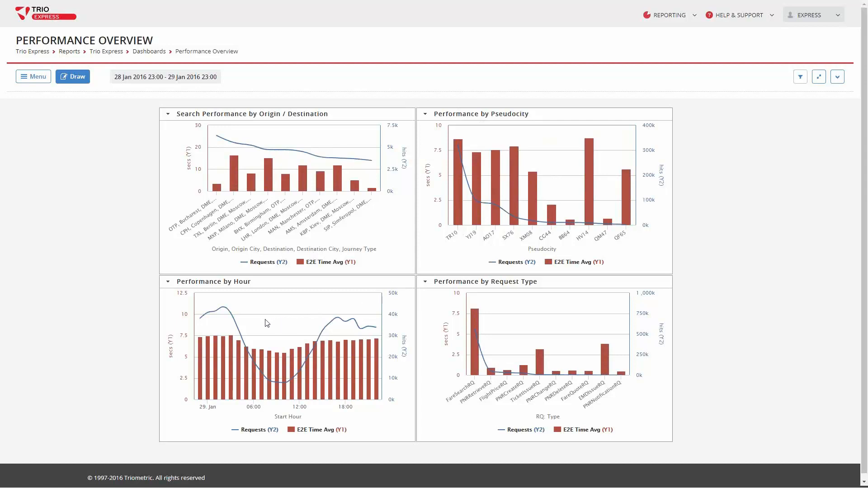
mouse_move(199, 319)
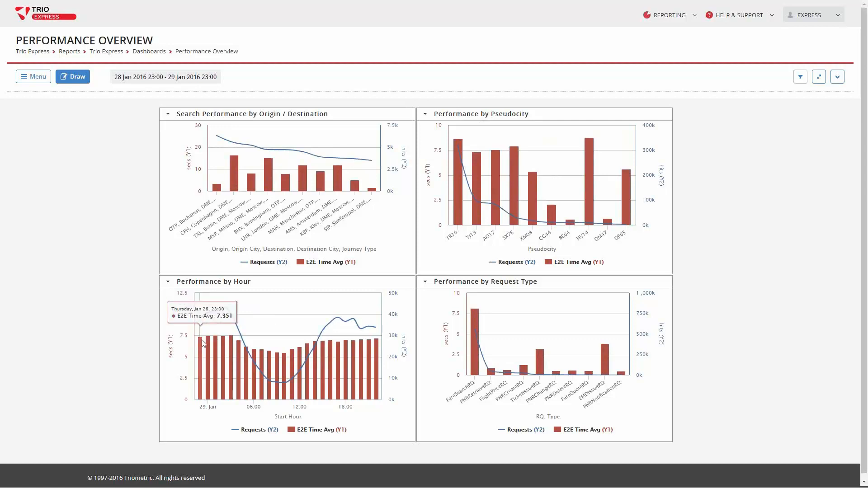
mouse_move(271, 374)
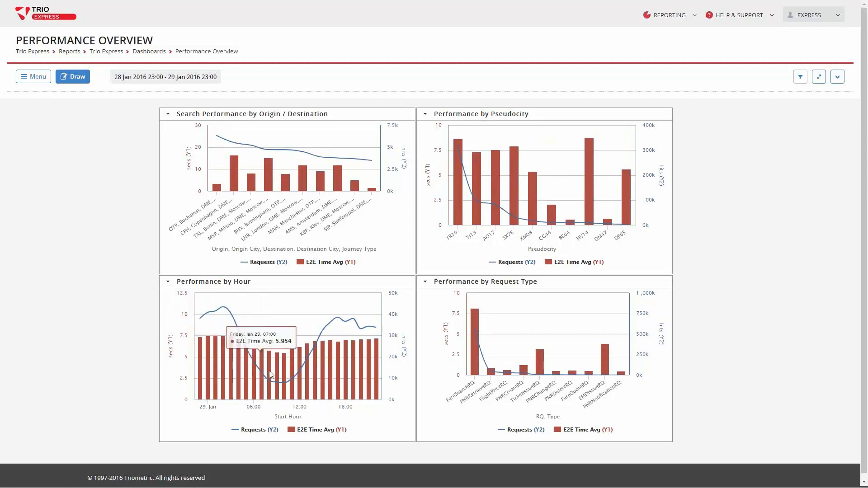
mouse_move(353, 319)
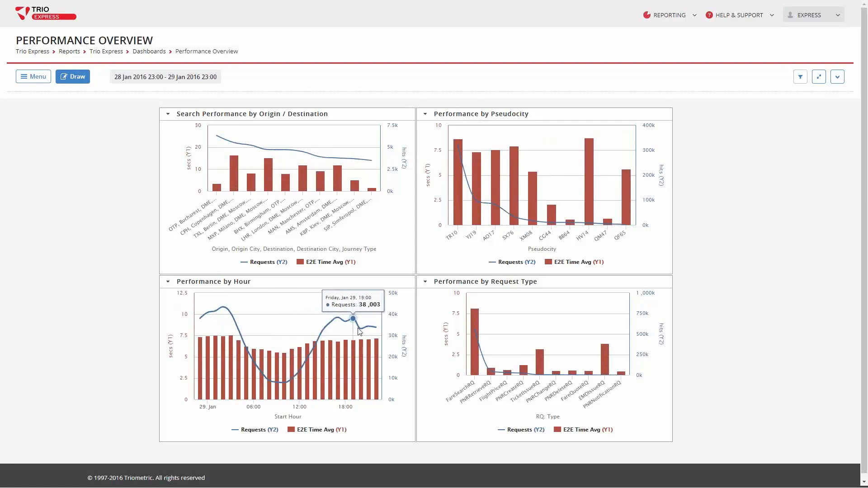
mouse_move(360, 330)
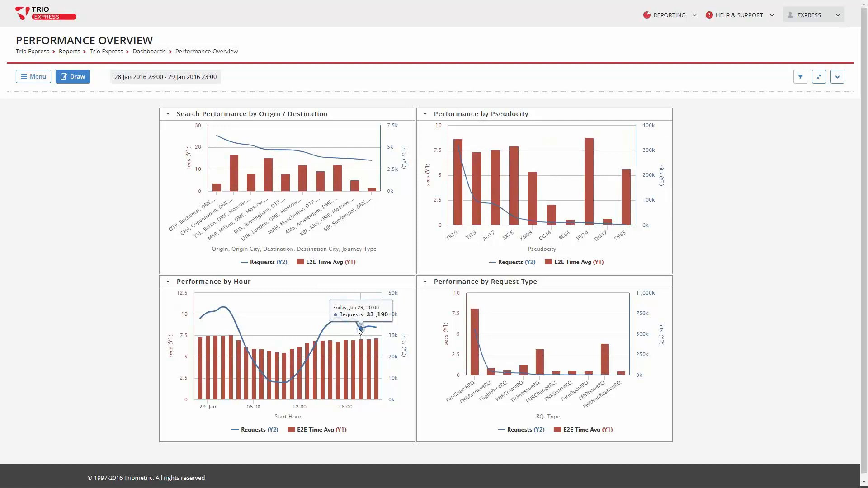
mouse_move(329, 353)
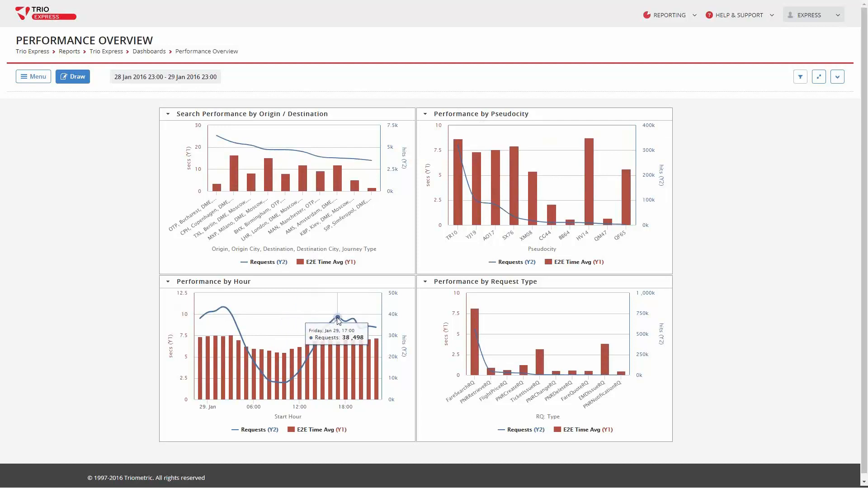
mouse_move(415, 337)
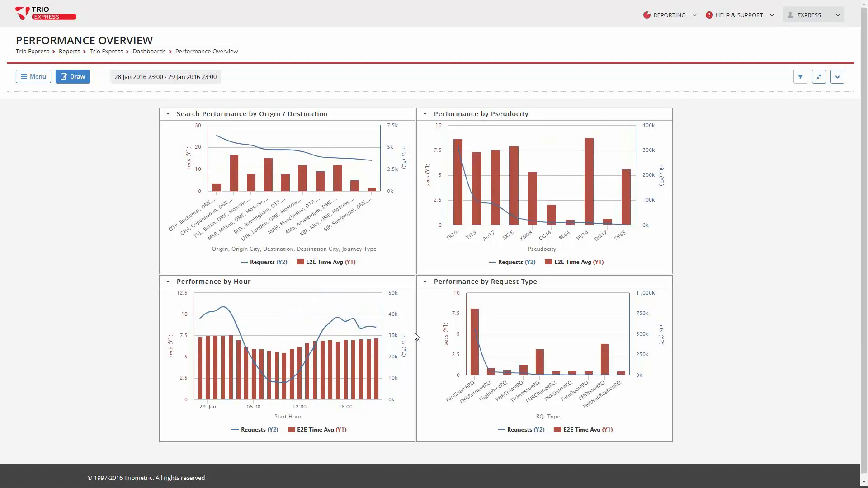
mouse_move(443, 382)
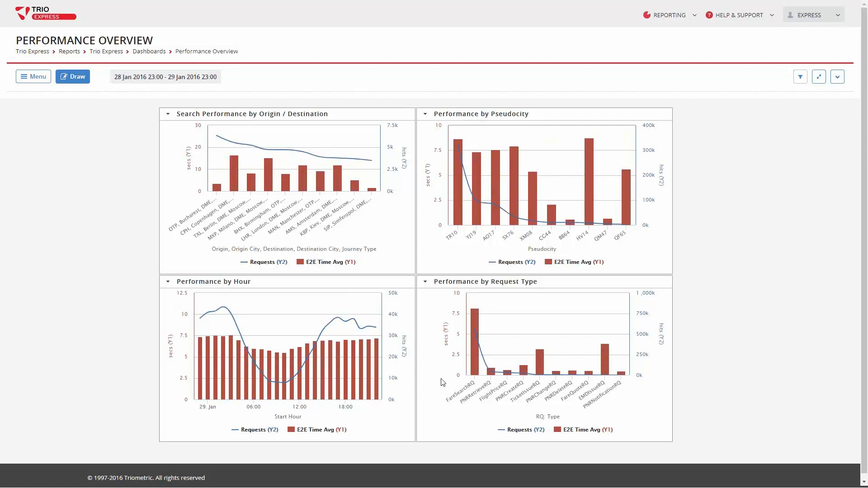
mouse_move(259, 145)
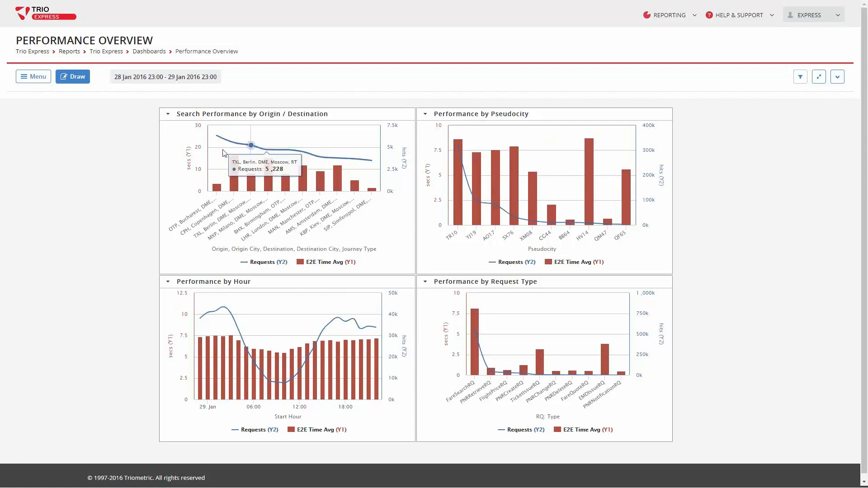
Open the Search Performance by Origin / Destination chart as a full report from its dropdown.
click(168, 114)
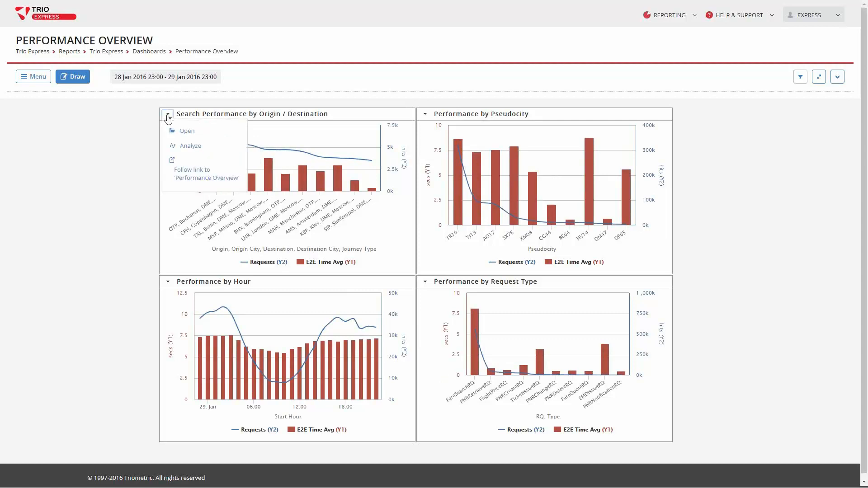
click(190, 146)
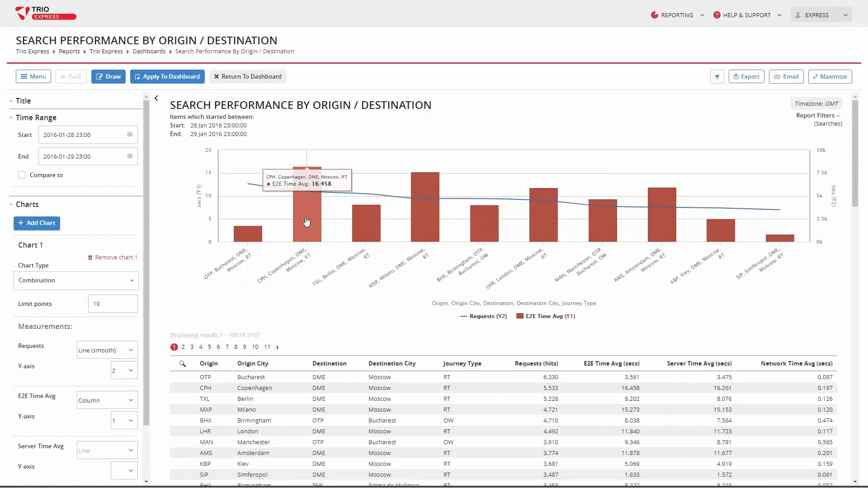
mouse_move(305, 211)
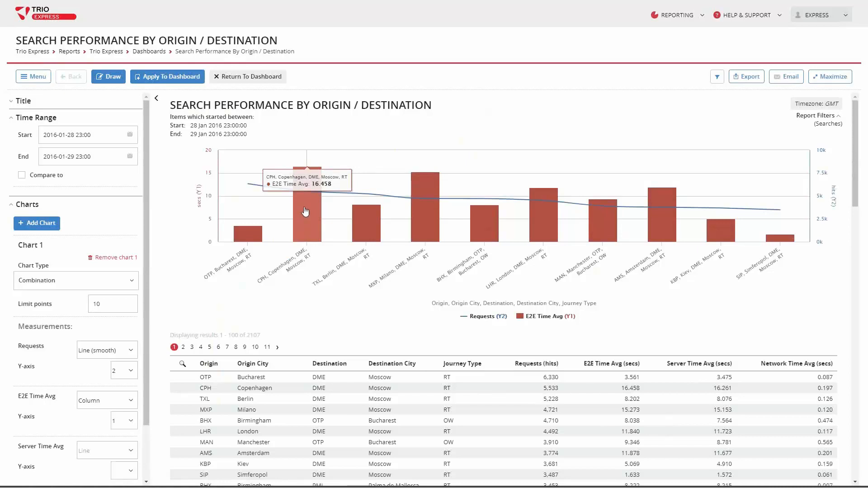
Select the CPH Copenhagen – DME Moscow RT column to bring up Drill on Dimensions.
click(304, 211)
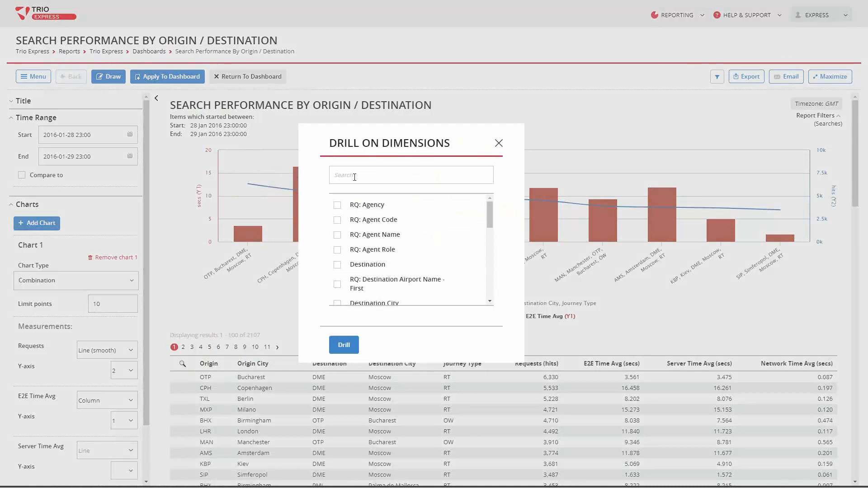
Search 'pse' and drill the Copenhagen–Moscow route down by RQ: Pseudocity.
text(pseu)
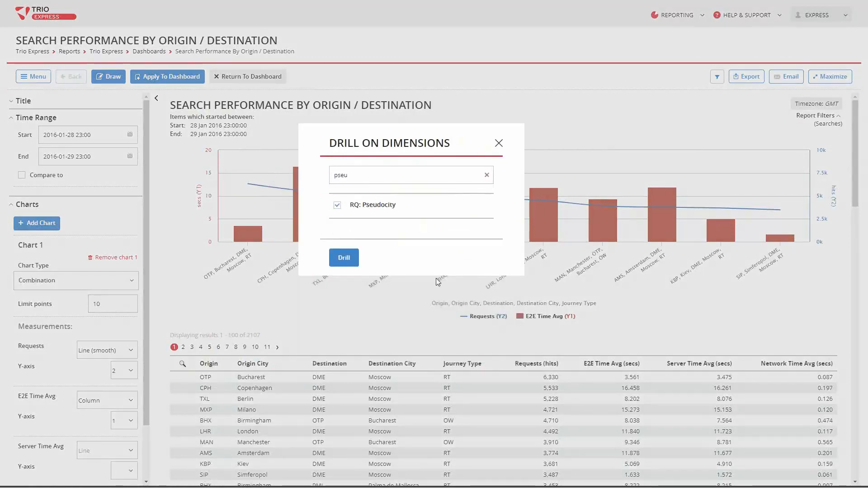
click(343, 256)
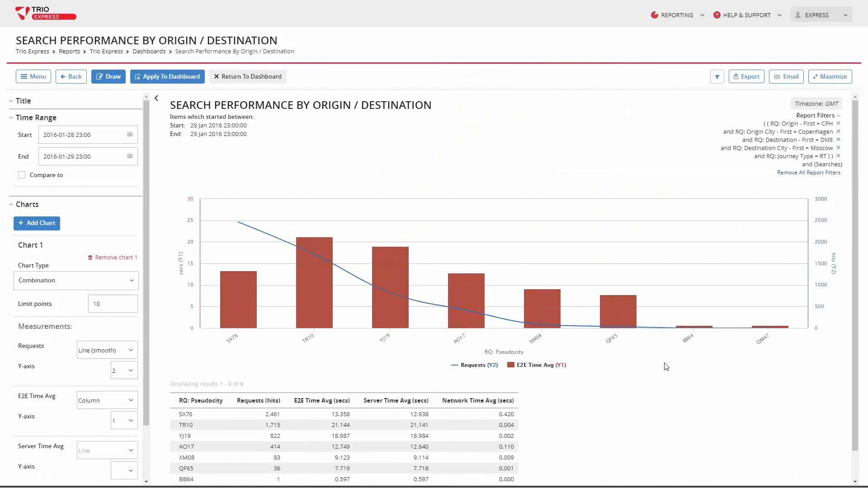
mouse_move(328, 350)
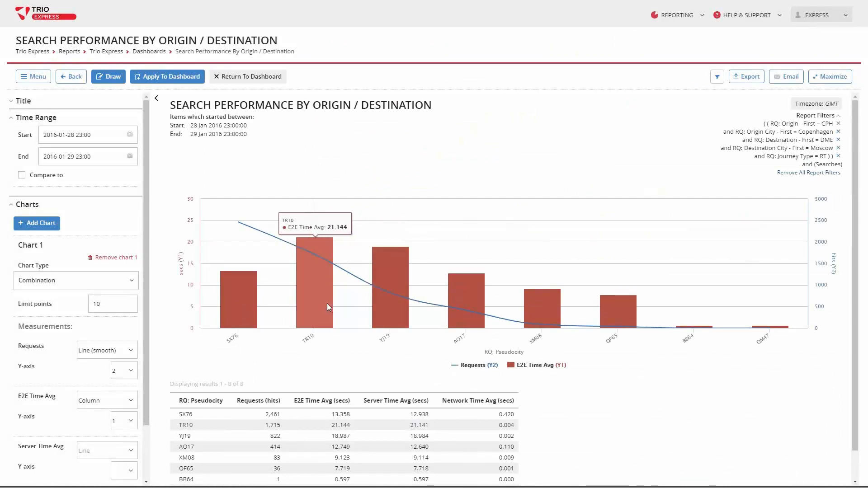
mouse_move(313, 274)
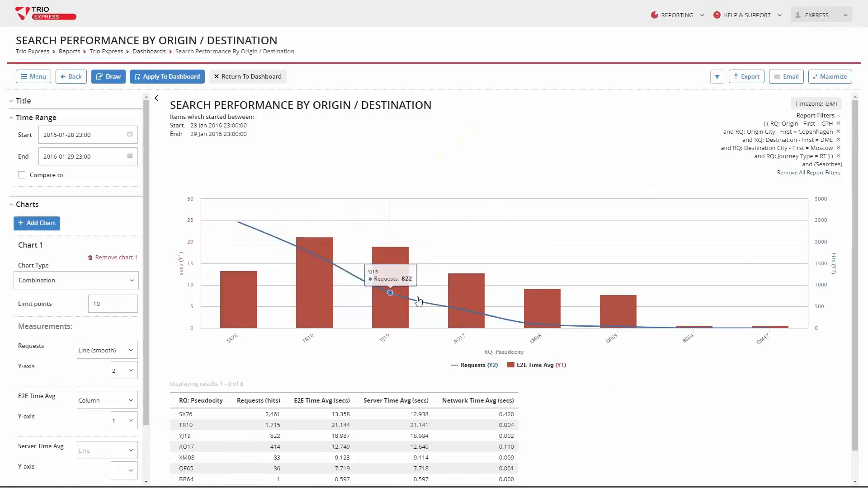
mouse_move(314, 258)
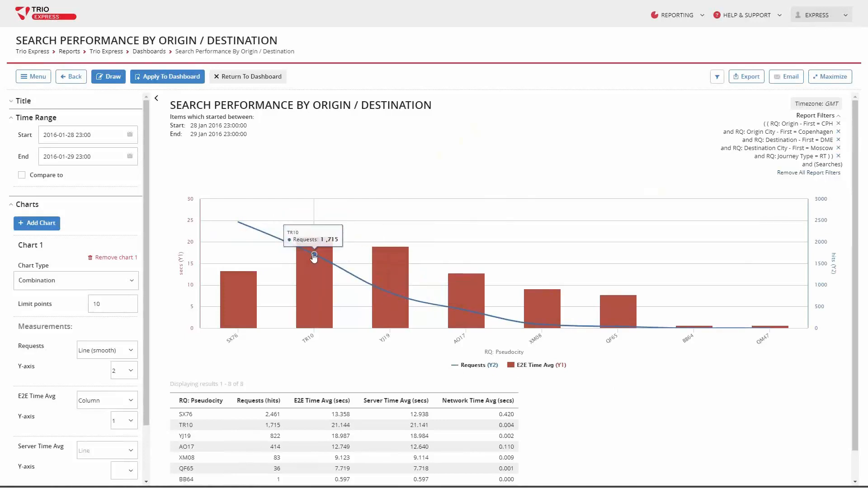
mouse_move(237, 223)
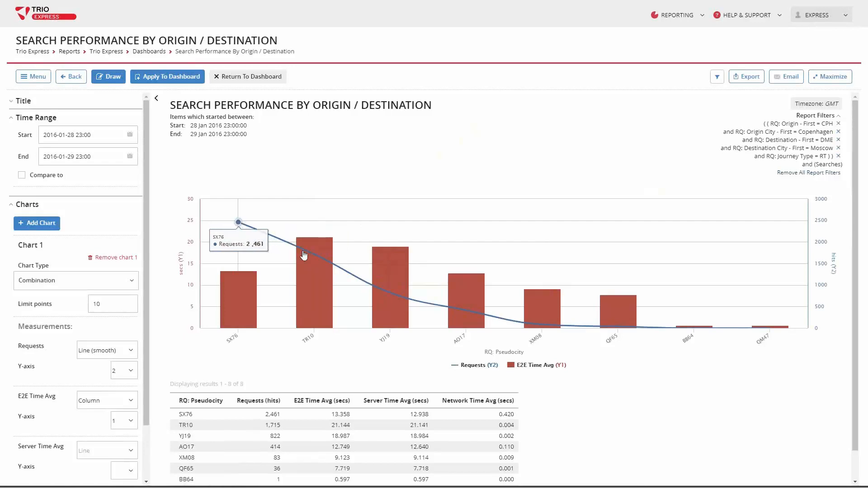
mouse_move(714, 120)
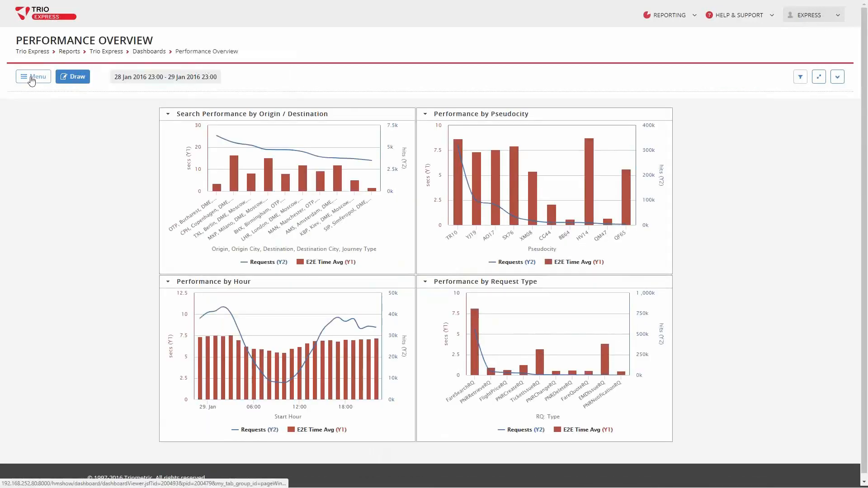
Open the Timeouts by Pseudocity report from Menu > Open and draw its chart and table.
click(32, 77)
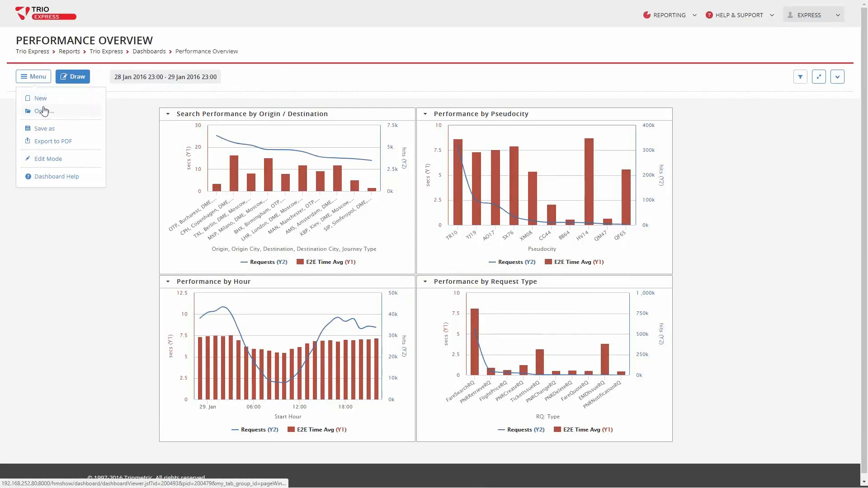
click(43, 110)
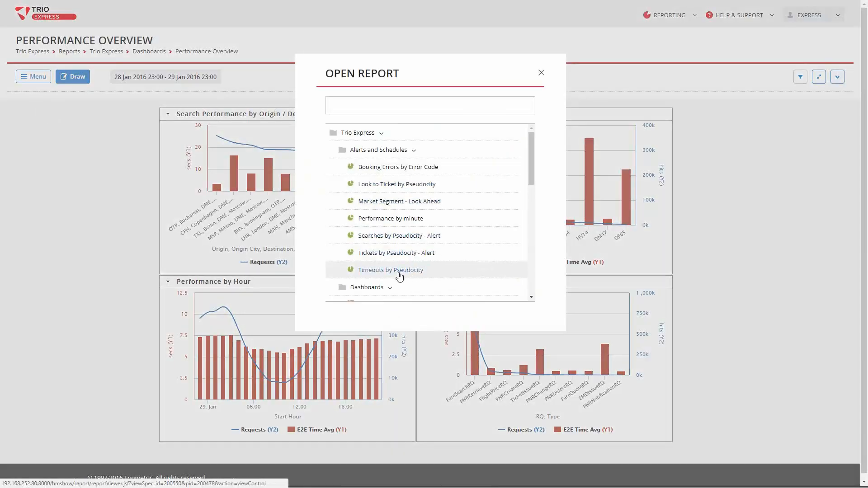
click(391, 269)
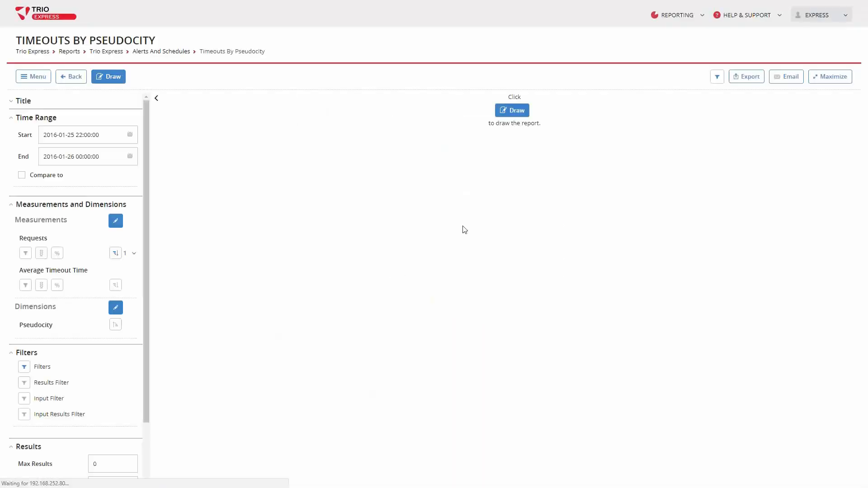
click(511, 111)
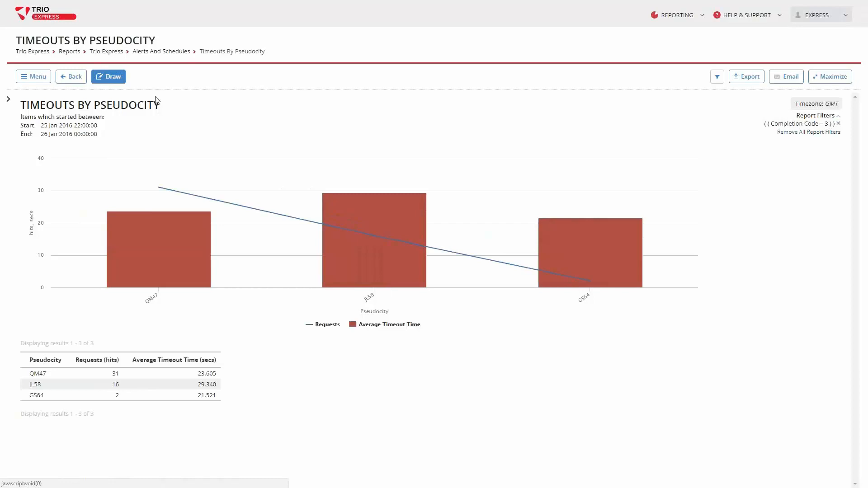
mouse_move(158, 107)
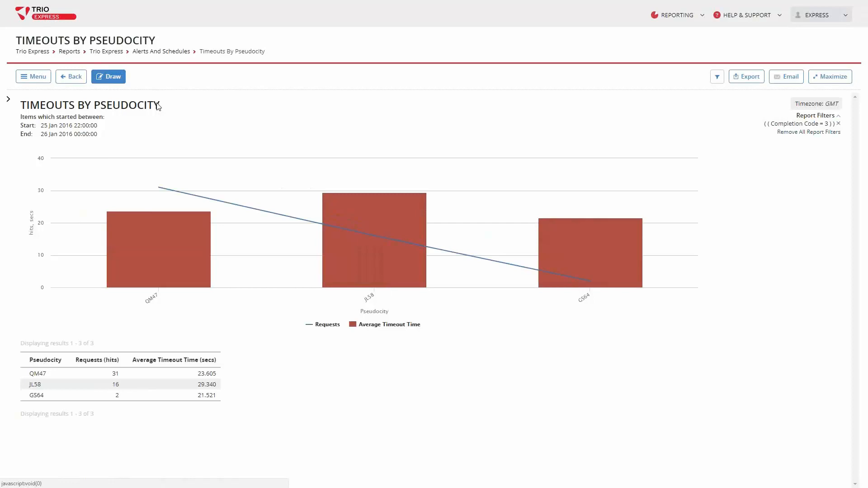
mouse_move(159, 109)
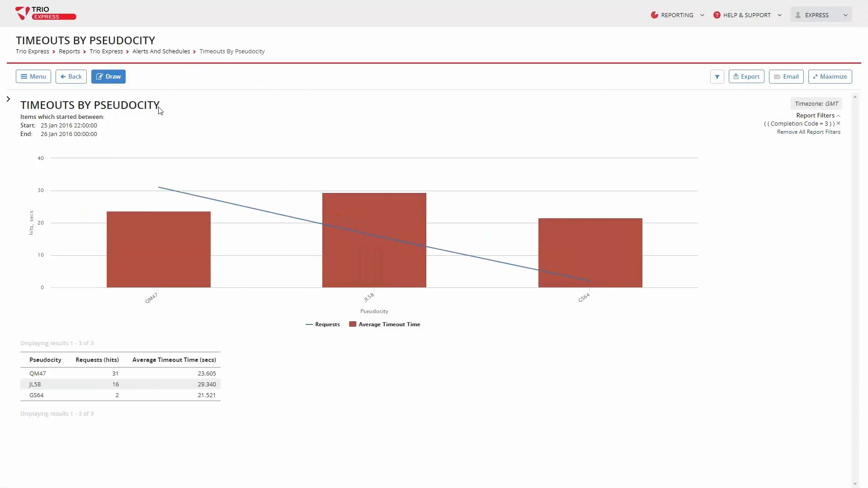
mouse_move(169, 262)
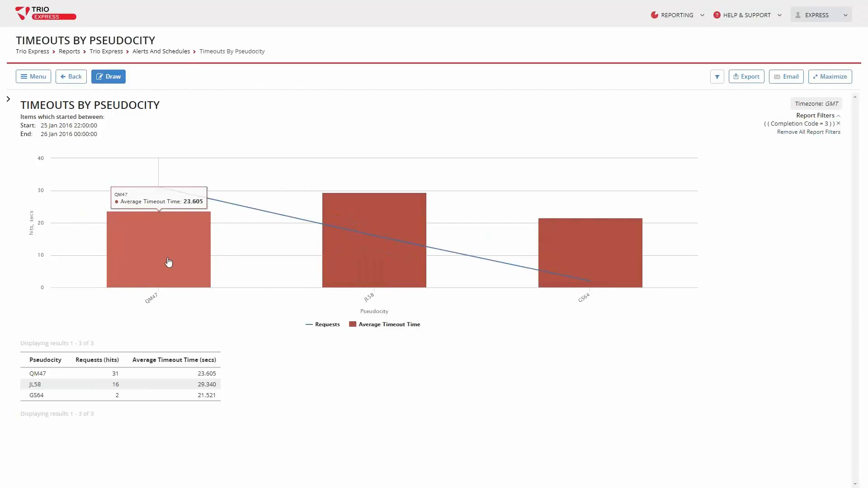
mouse_move(159, 187)
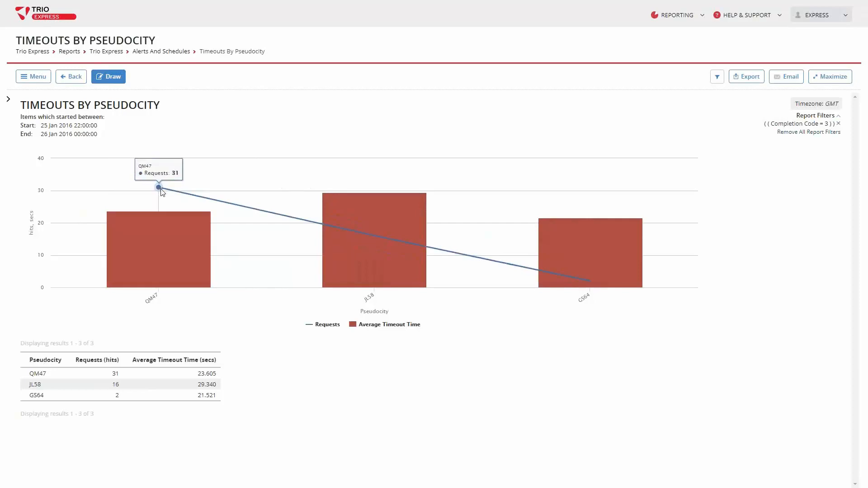
mouse_move(169, 242)
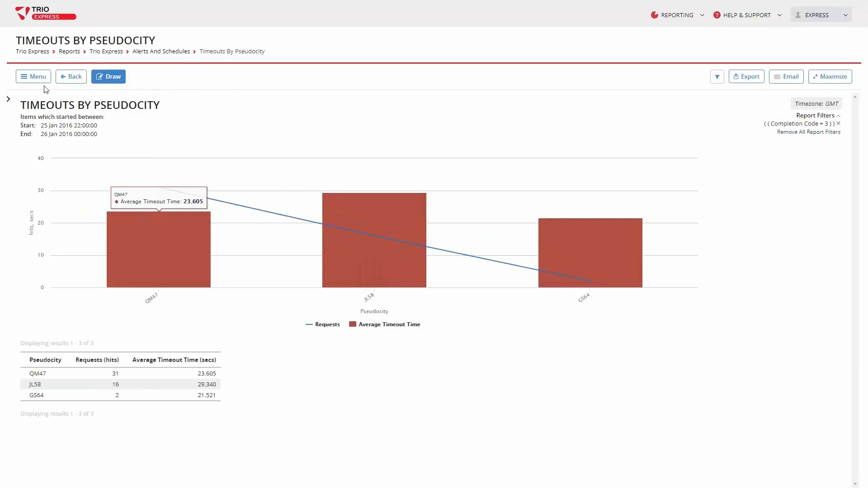
click(33, 77)
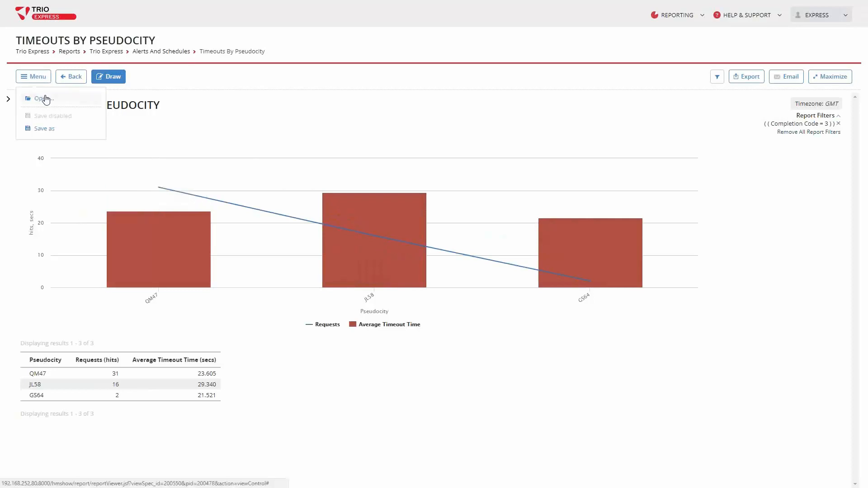
mouse_move(40, 99)
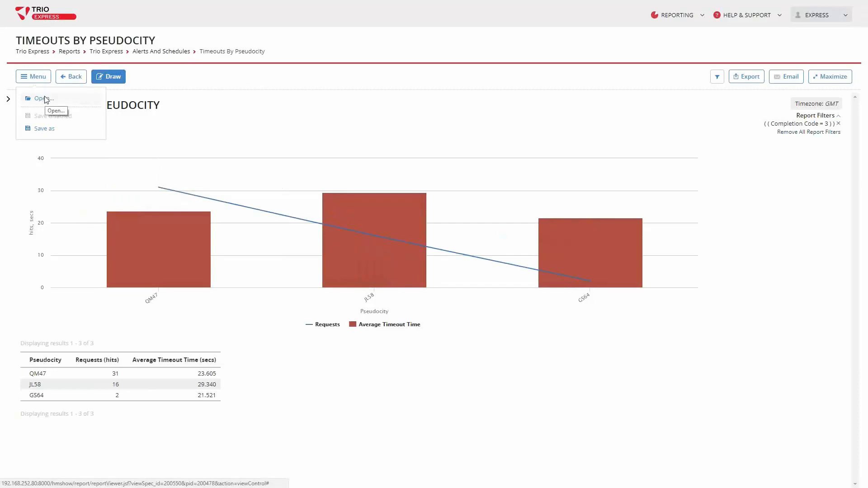
click(43, 99)
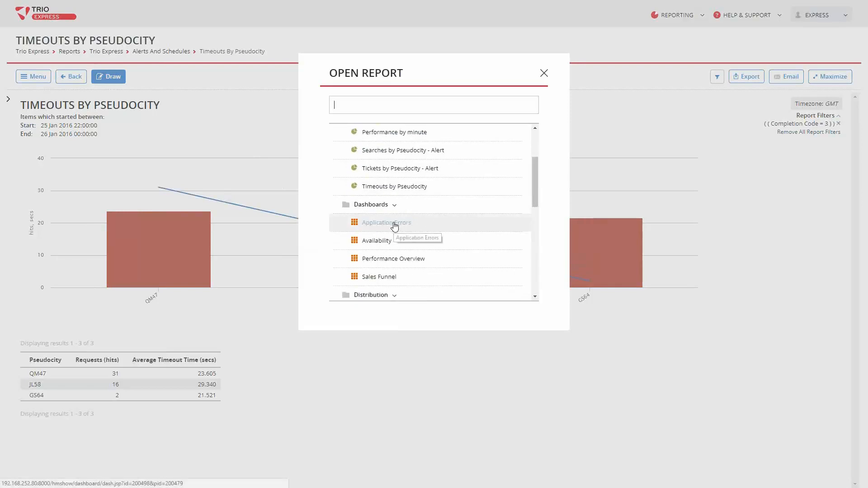
click(385, 223)
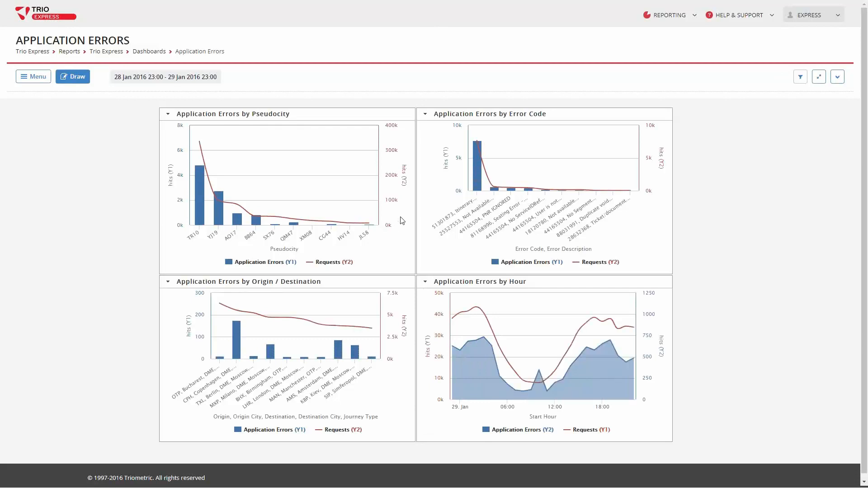
mouse_move(399, 198)
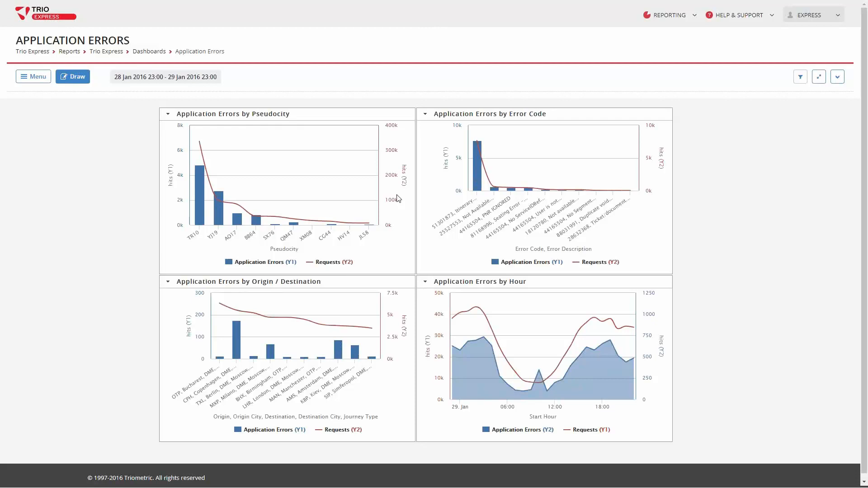
mouse_move(397, 192)
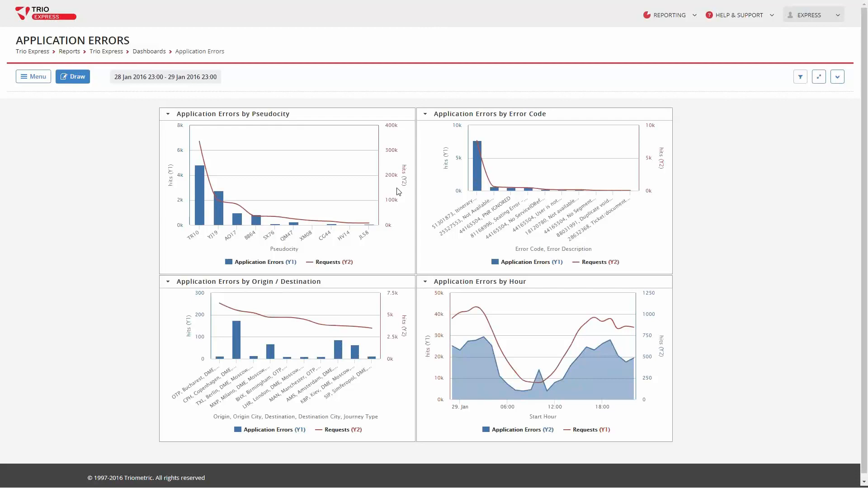
mouse_move(394, 210)
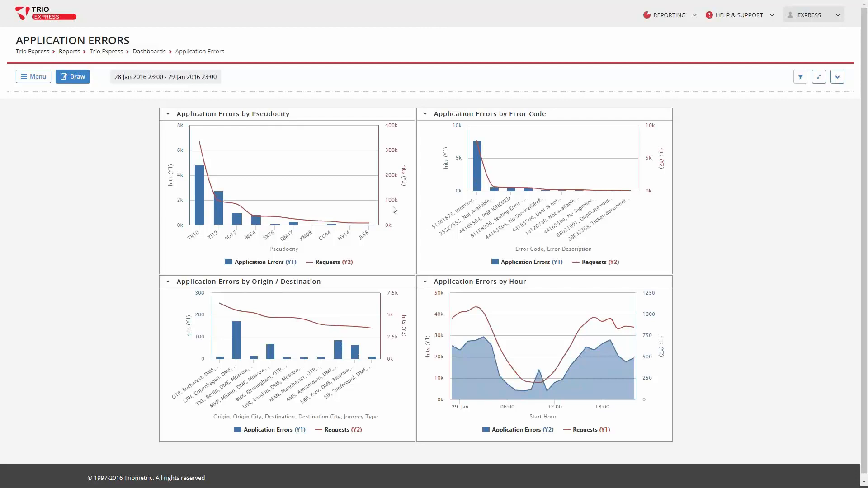
mouse_move(382, 188)
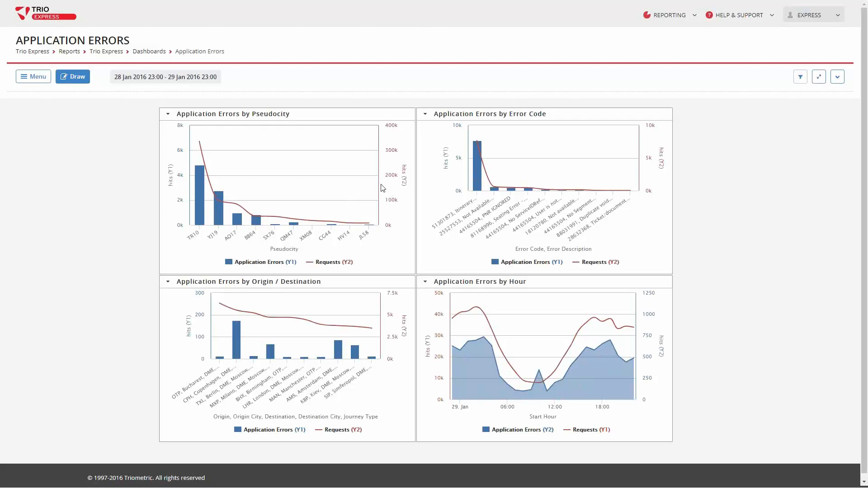
mouse_move(205, 245)
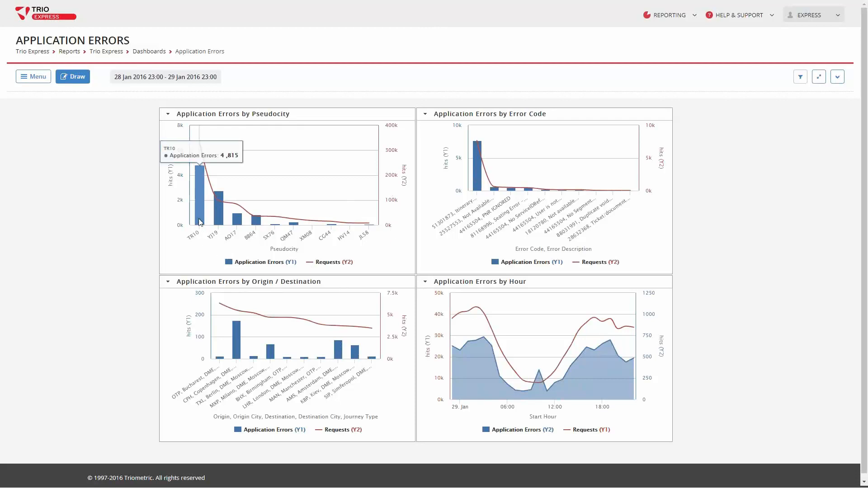
mouse_move(212, 218)
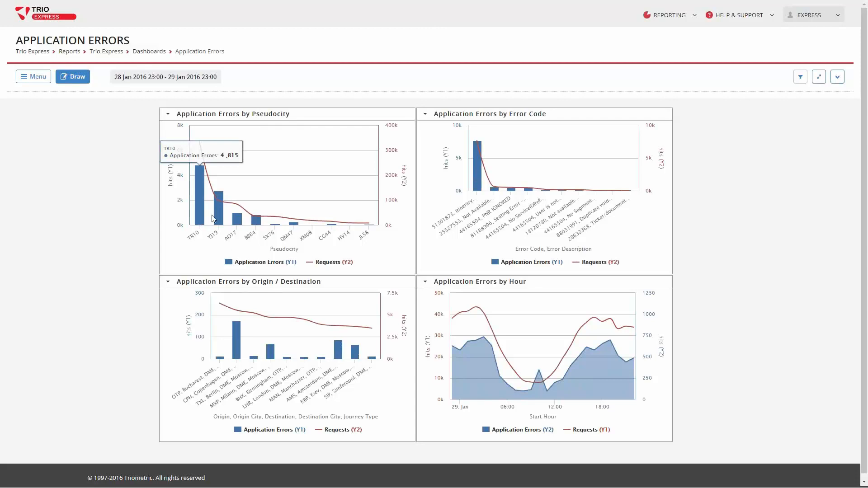
mouse_move(255, 229)
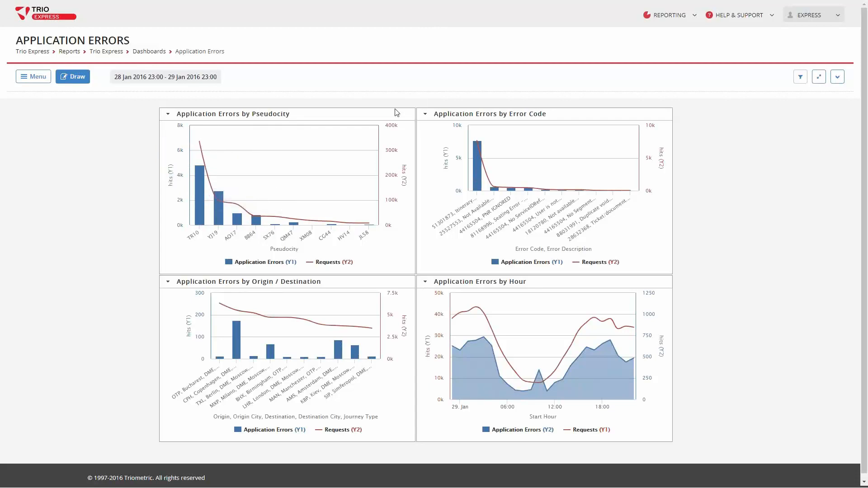
click(488, 114)
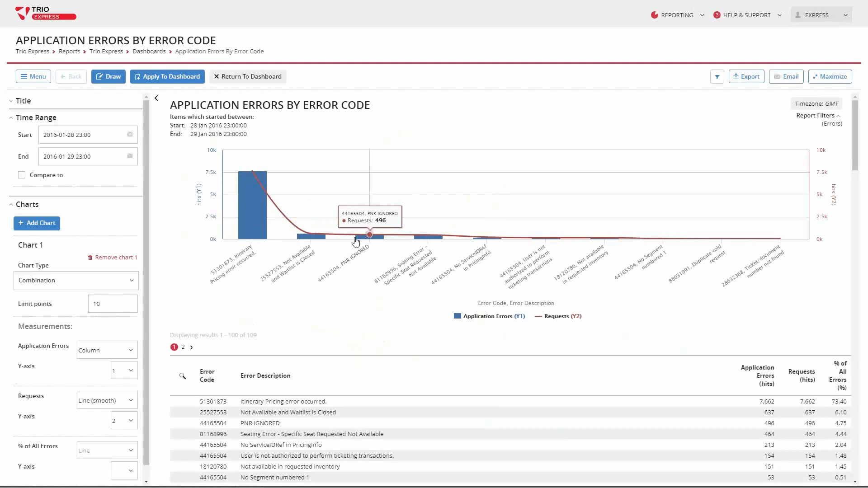
mouse_move(303, 234)
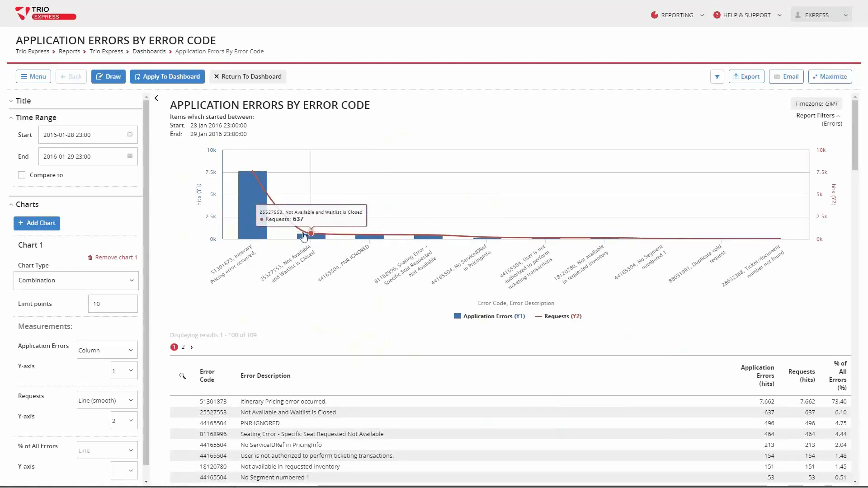
mouse_move(255, 217)
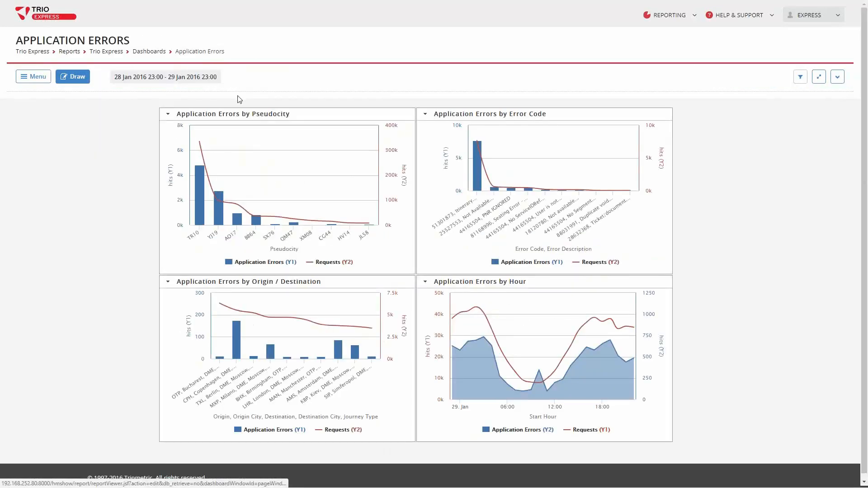
mouse_move(312, 369)
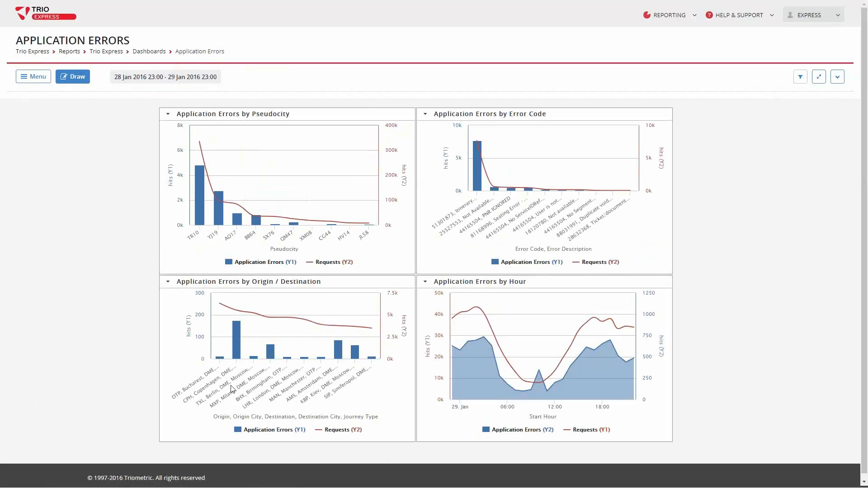
mouse_move(238, 346)
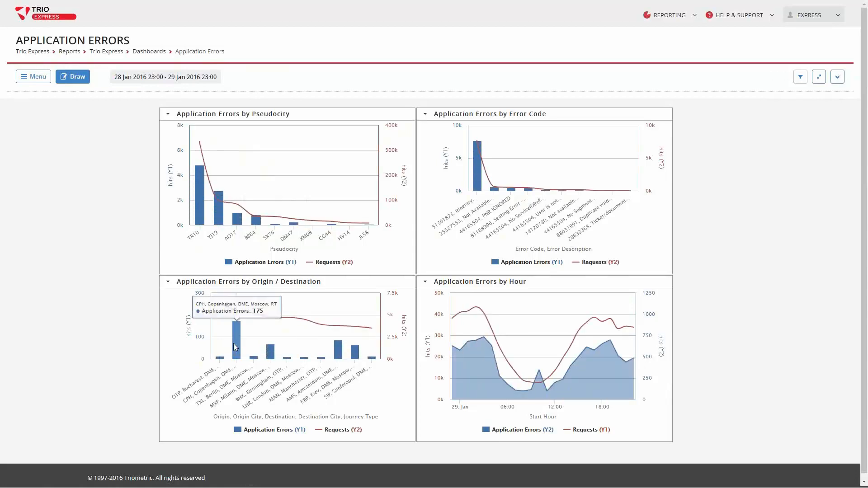
mouse_move(237, 348)
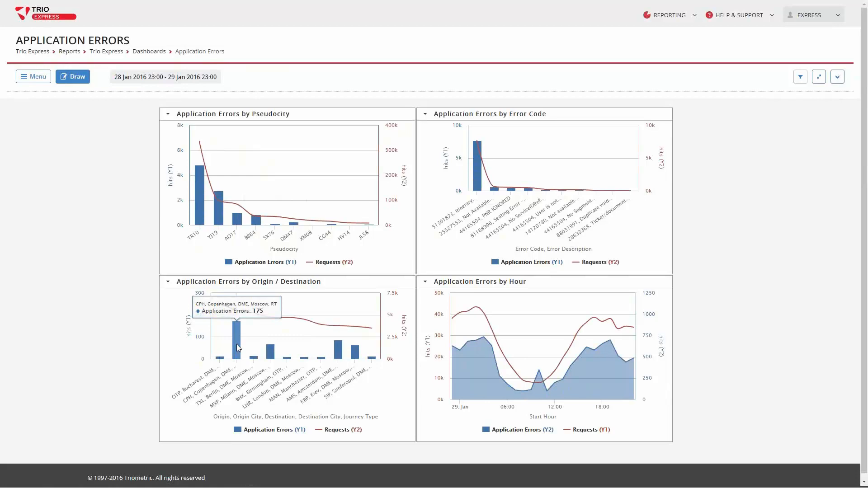
mouse_move(472, 366)
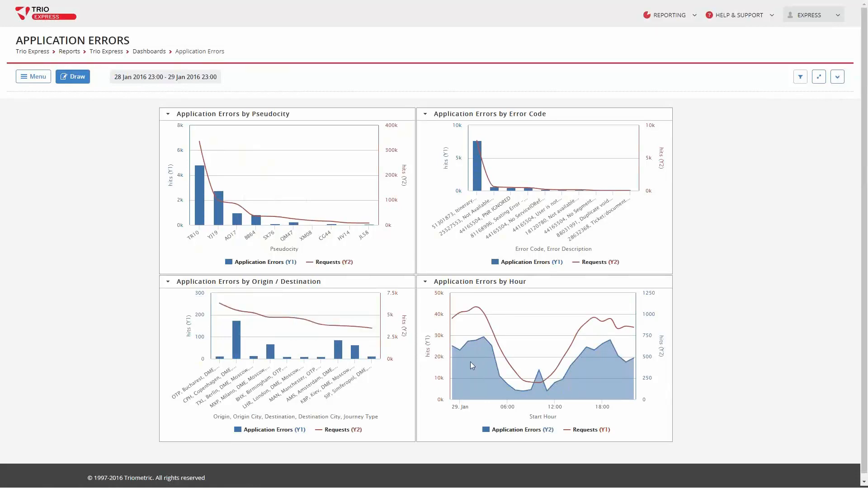
mouse_move(506, 384)
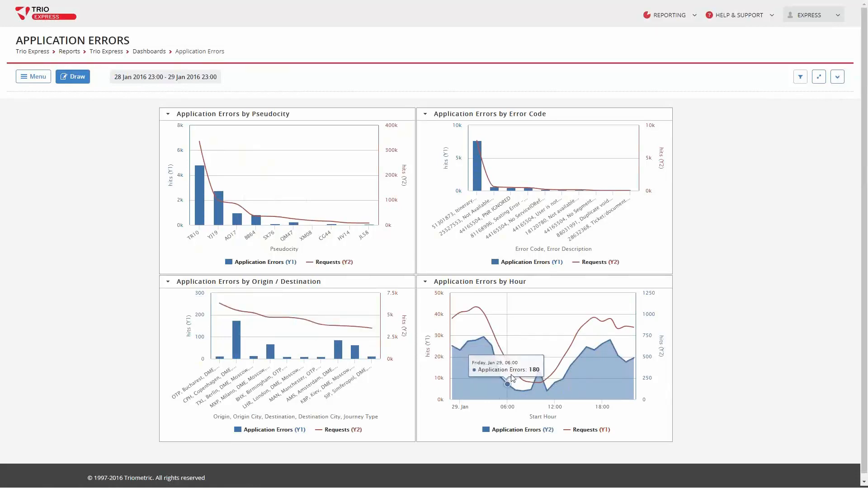
mouse_move(572, 363)
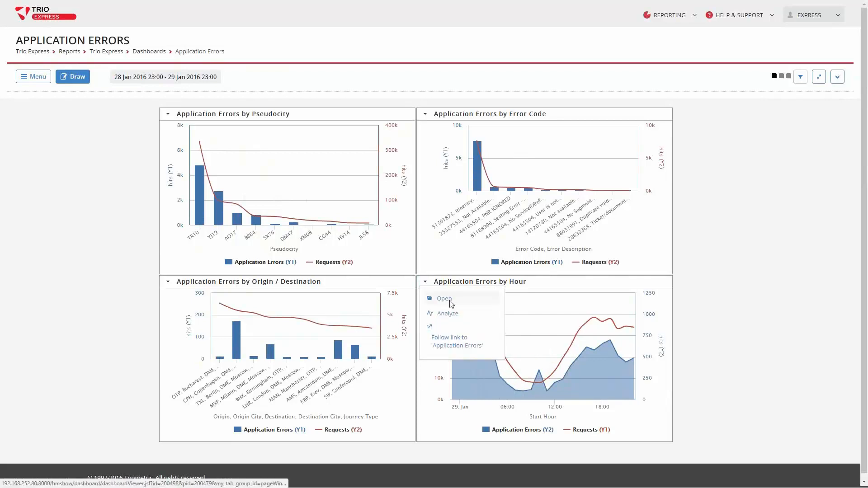
Open the hourly errors report and drill the 10:00 spike by error code and description.
click(444, 298)
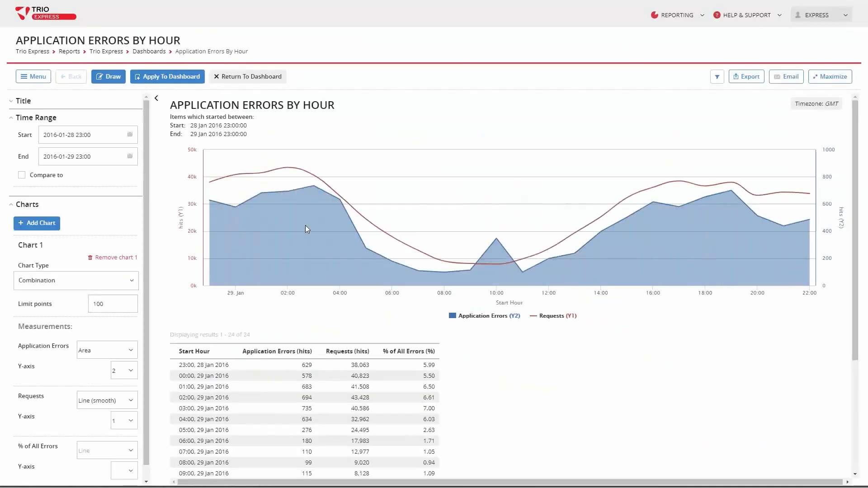
mouse_move(497, 240)
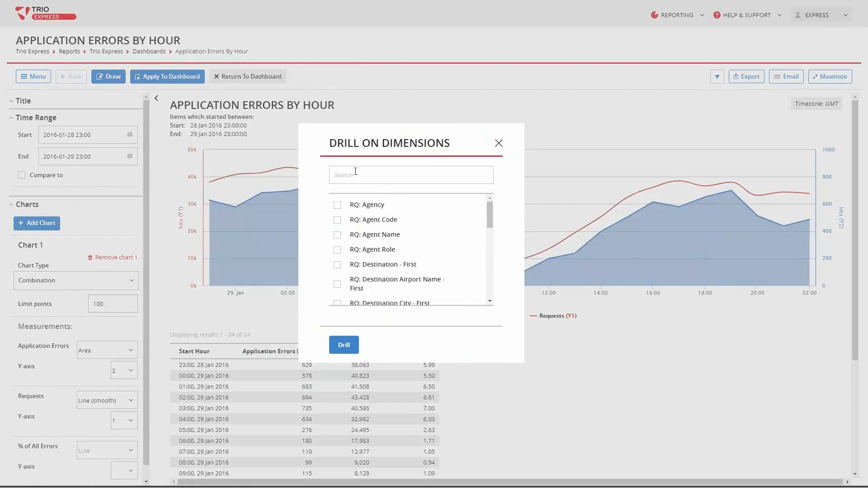
text(err)
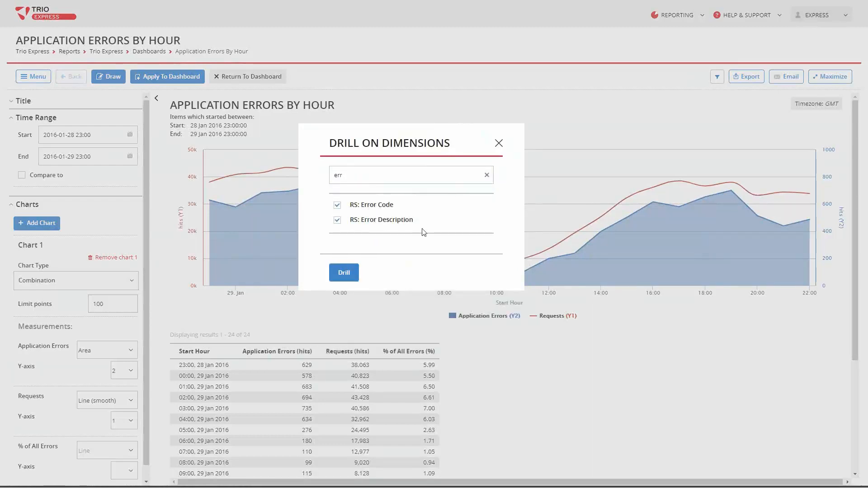
click(343, 272)
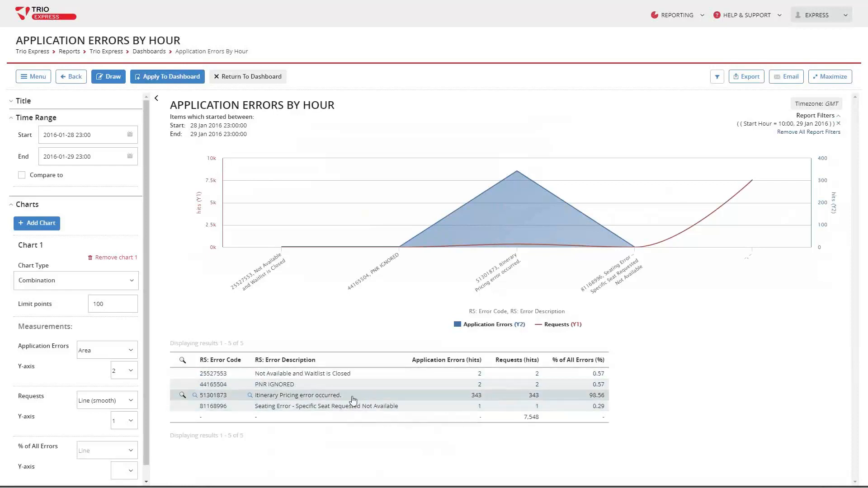
mouse_move(387, 400)
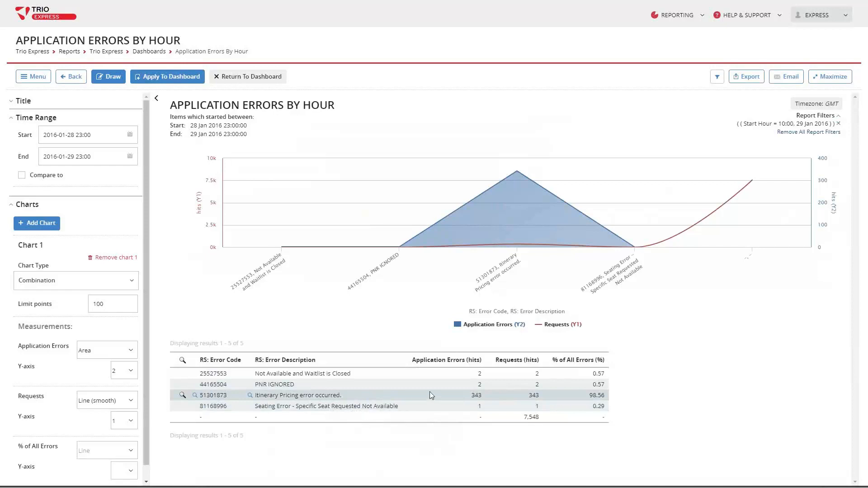
mouse_move(346, 397)
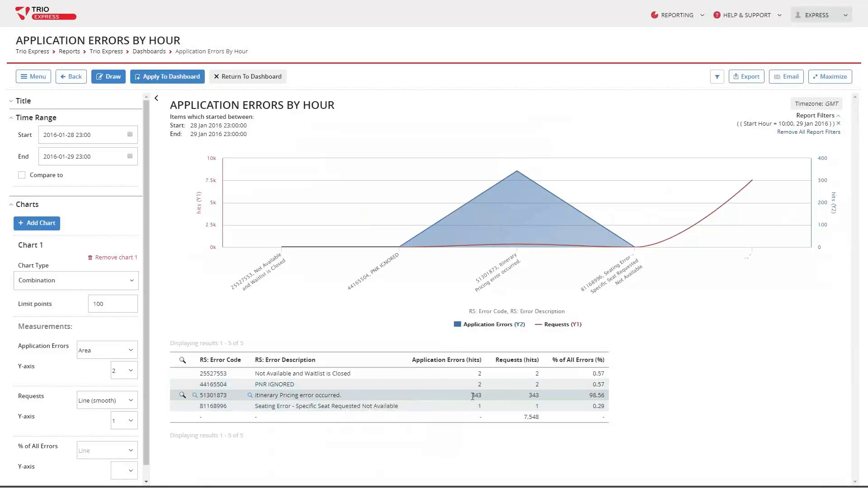
mouse_move(449, 402)
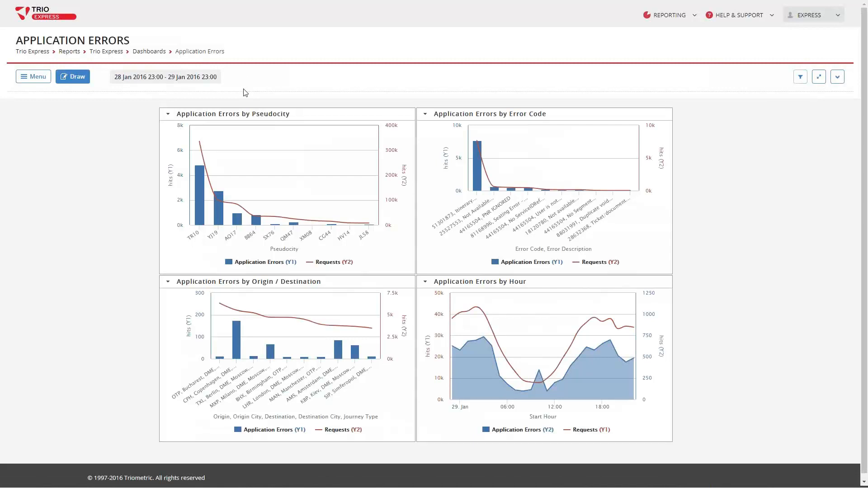
mouse_move(253, 89)
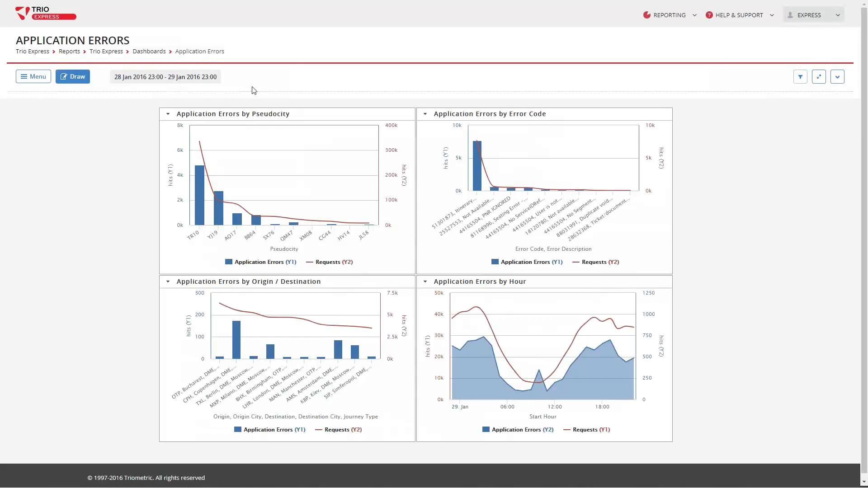
mouse_move(241, 104)
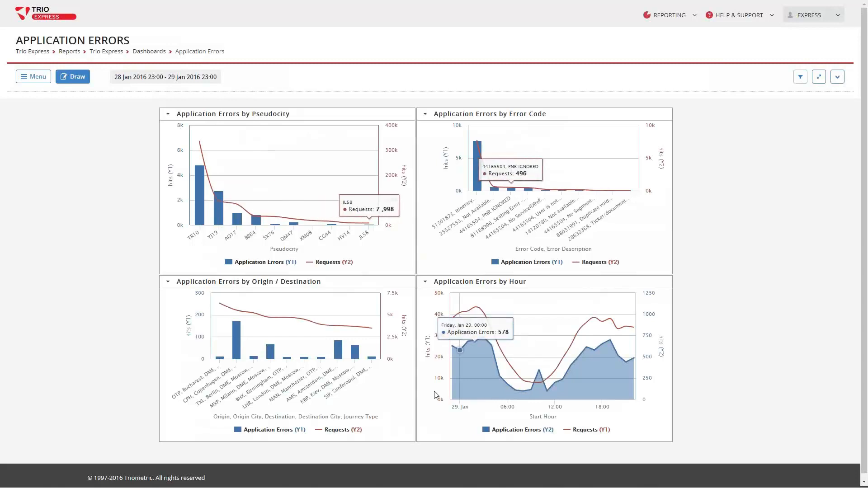
Open the Booking Errors by Error Code report from the saved reports list.
click(32, 77)
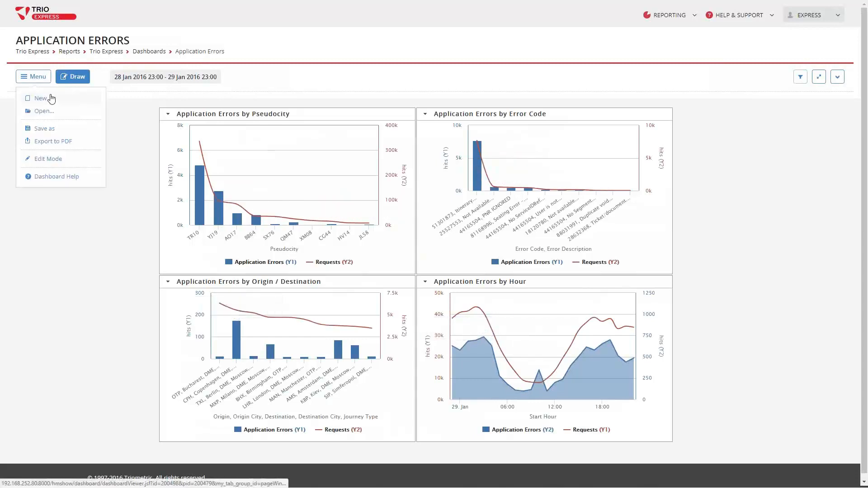
click(44, 111)
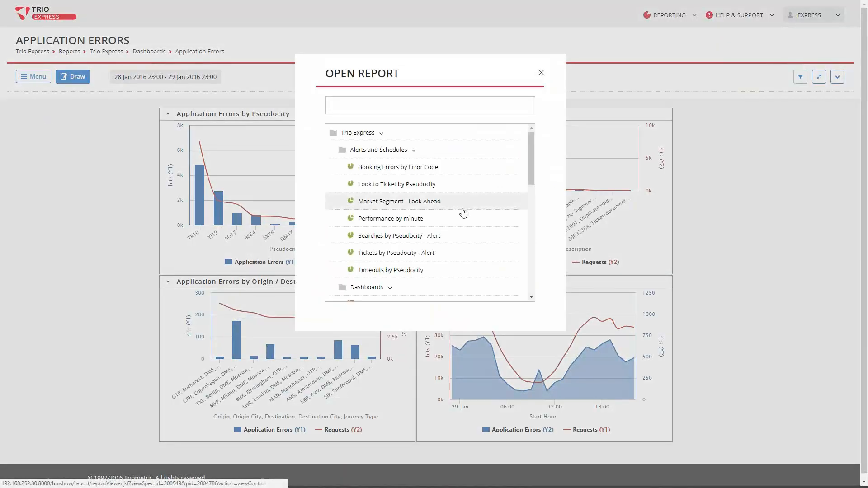
click(397, 167)
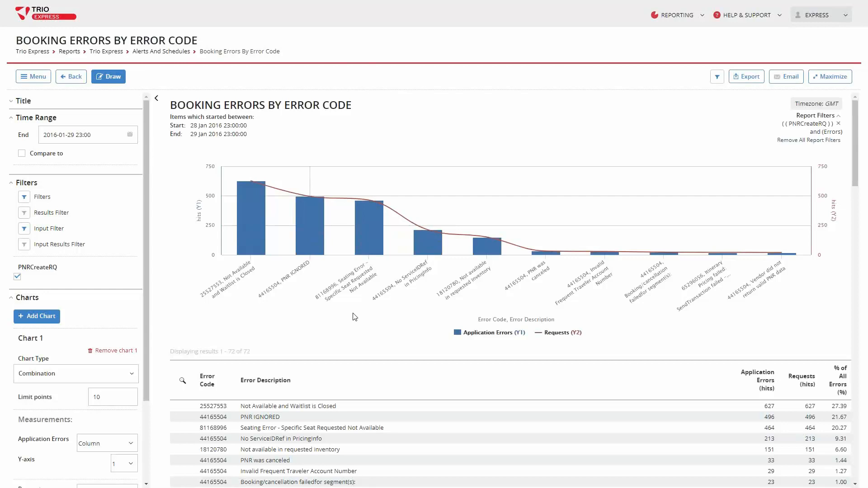
mouse_move(391, 324)
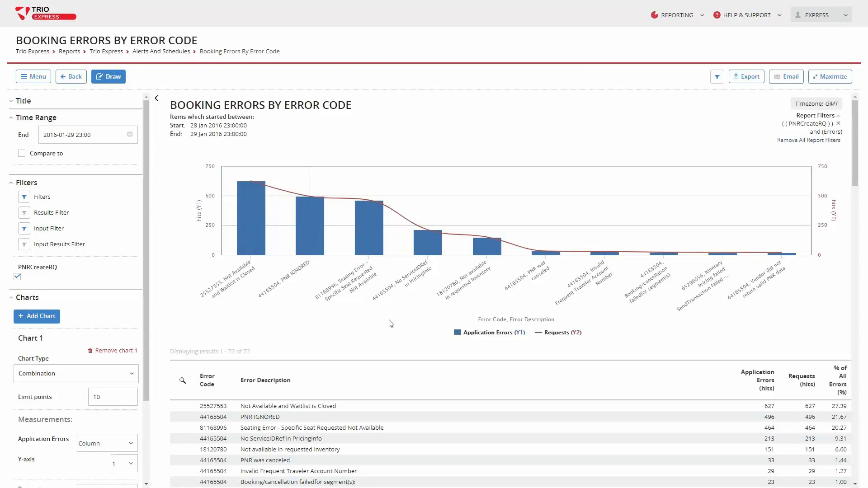
mouse_move(401, 326)
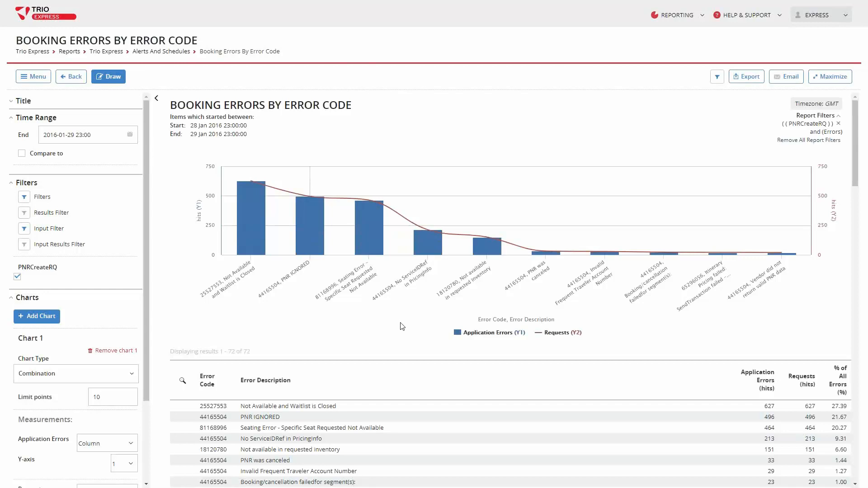
mouse_move(486, 256)
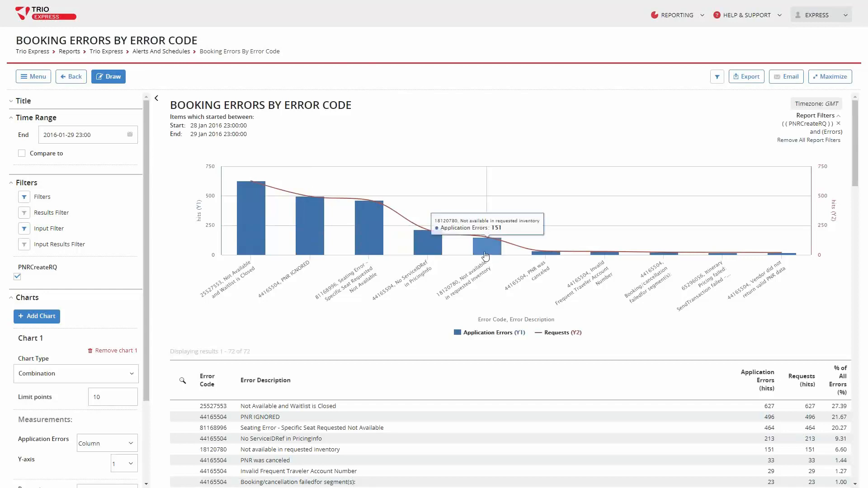
mouse_move(588, 256)
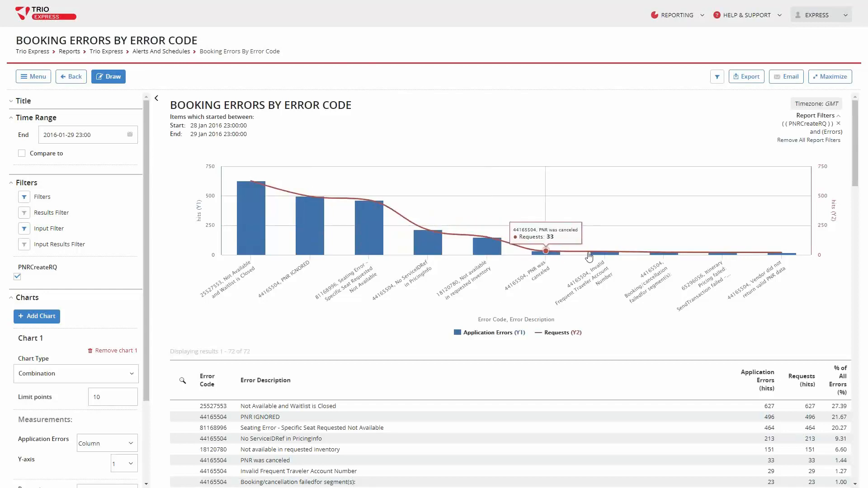
mouse_move(603, 255)
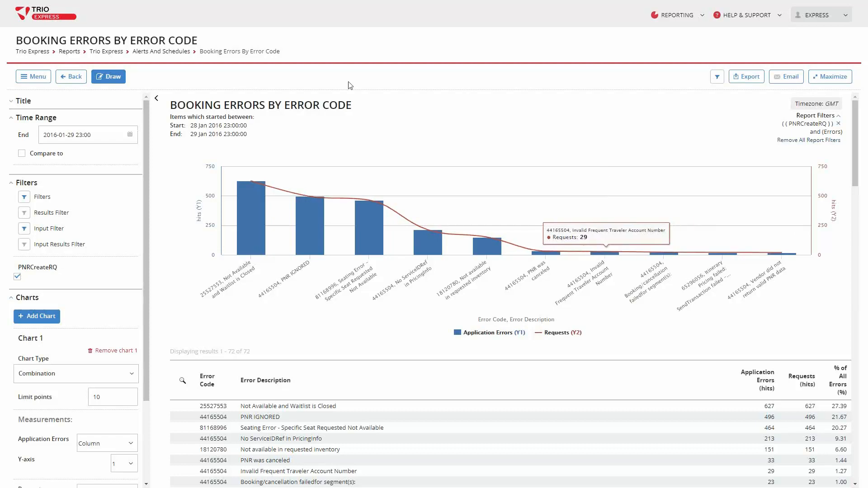
Open the Availability dashboard and show options for its Availability by Origin / Destination panel.
click(33, 76)
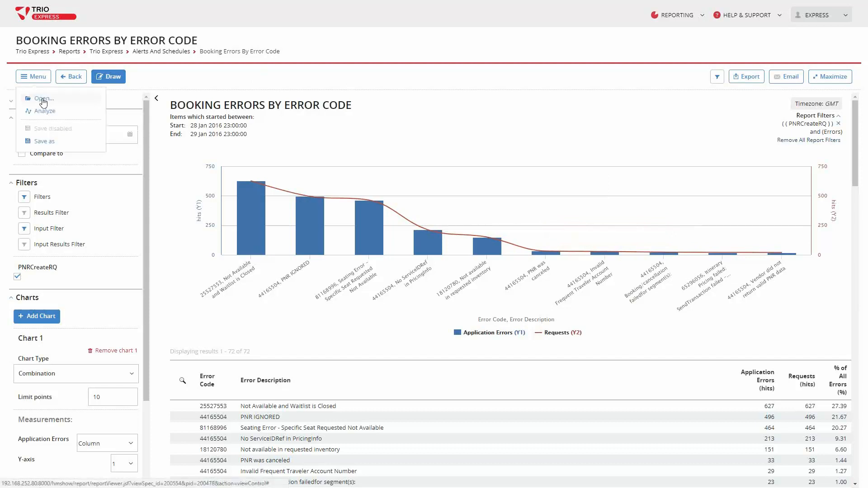
click(44, 98)
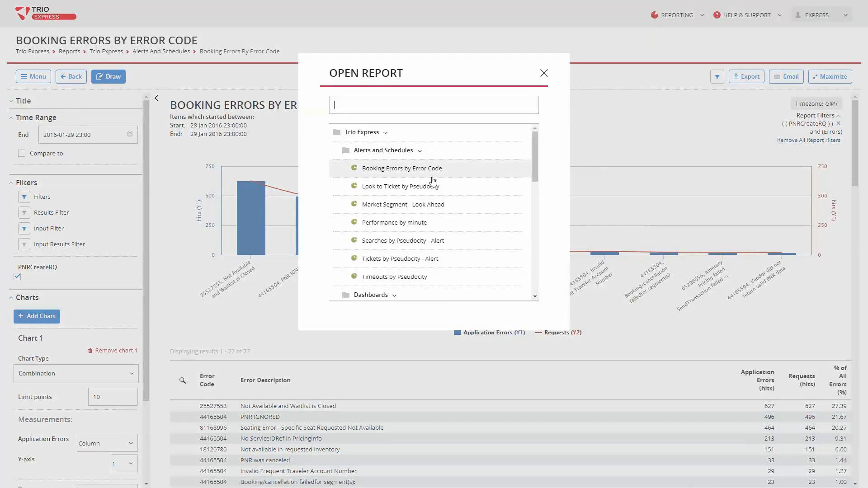
scroll(down, 3)
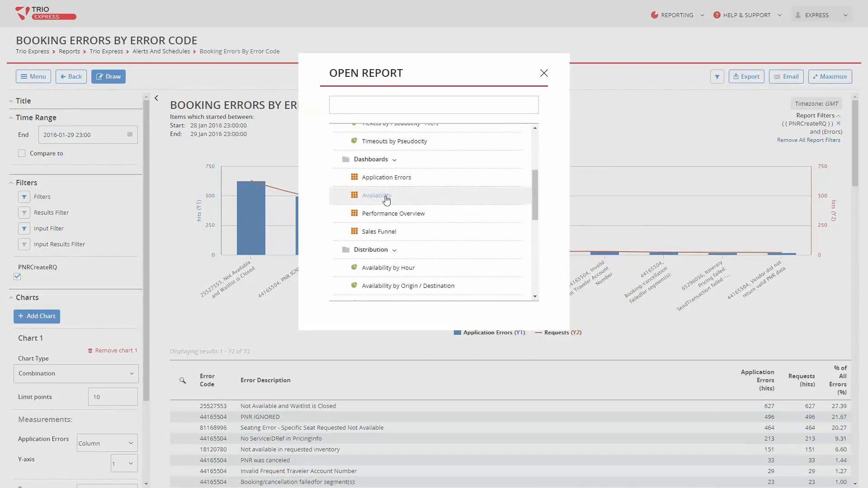
click(376, 195)
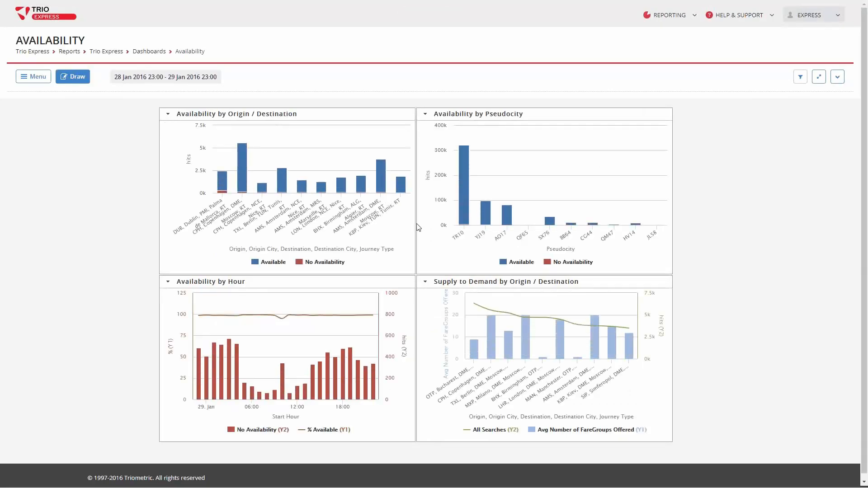
mouse_move(426, 249)
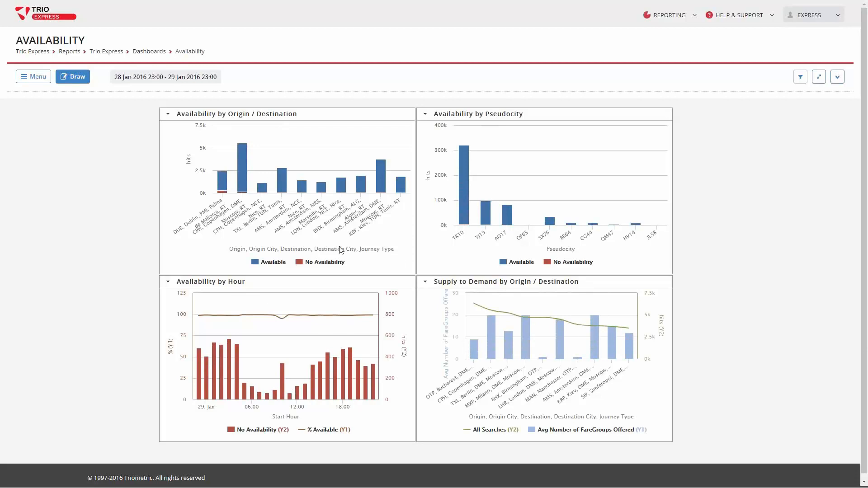
mouse_move(334, 241)
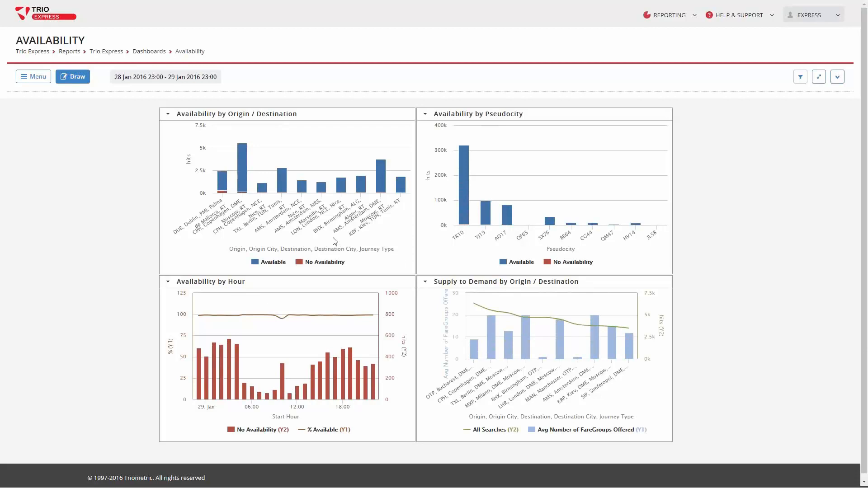
mouse_move(476, 308)
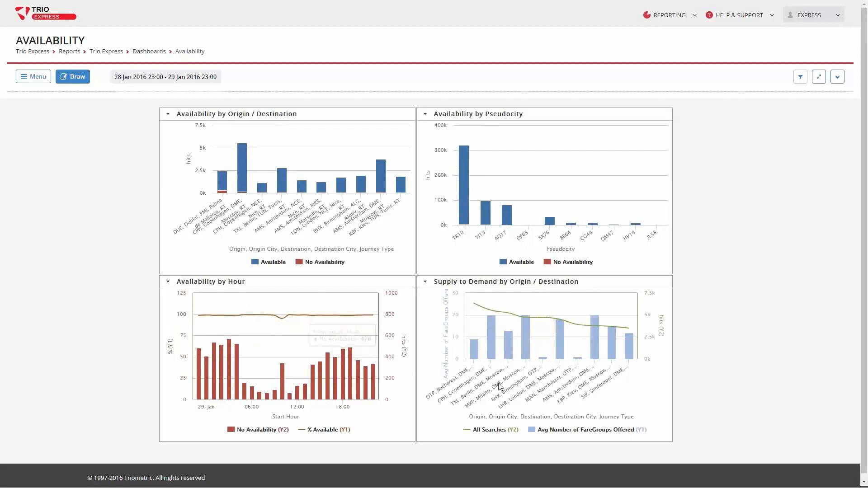
mouse_move(489, 338)
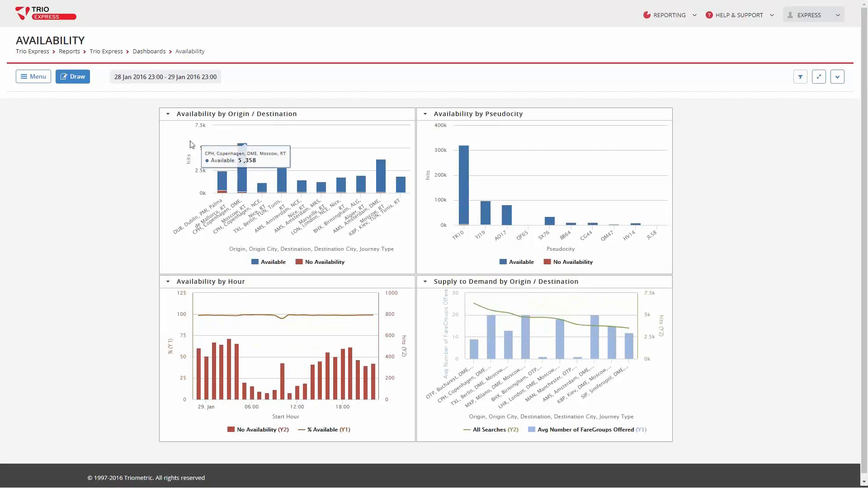
mouse_move(168, 112)
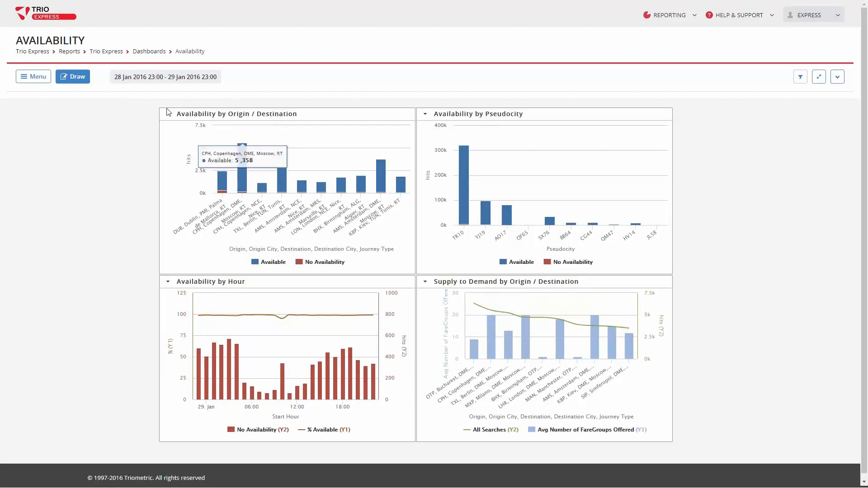
click(237, 113)
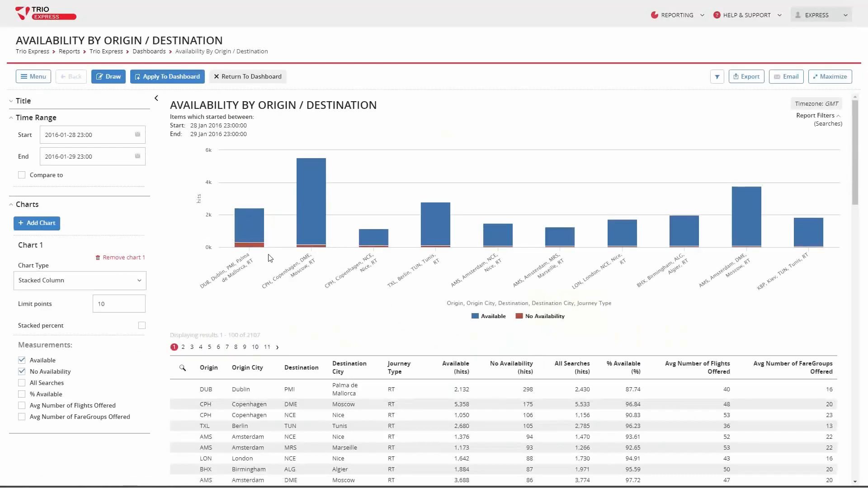
mouse_move(258, 246)
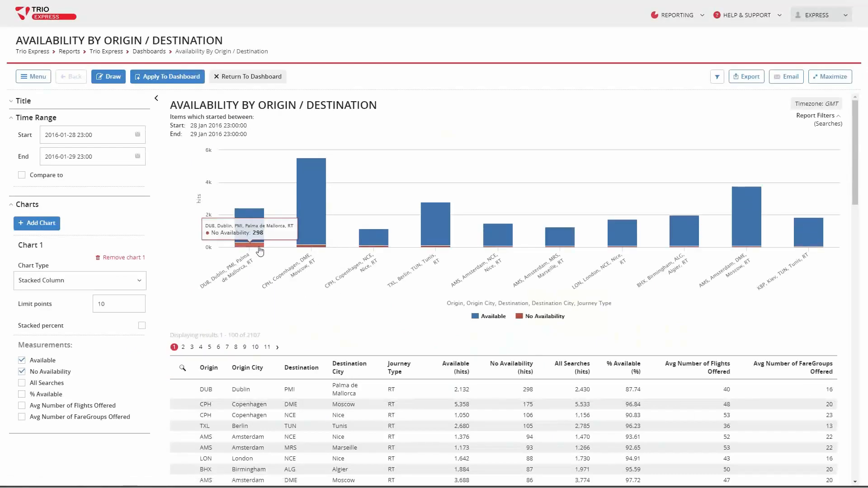
mouse_move(260, 264)
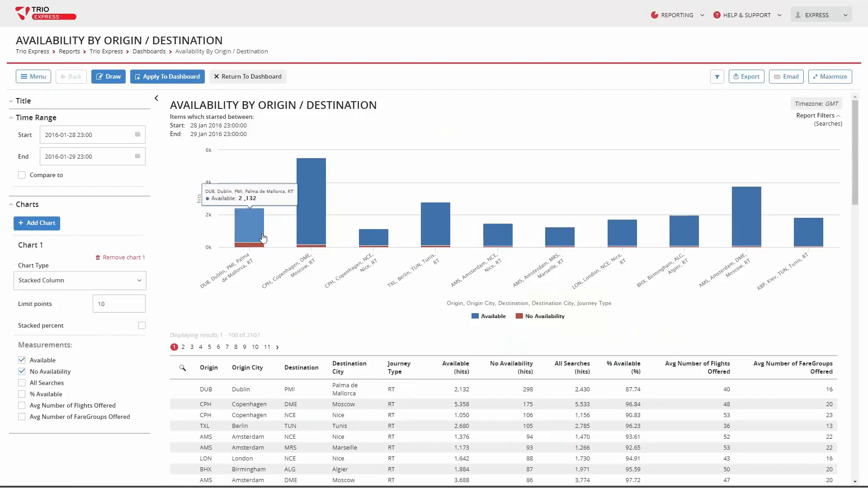
mouse_move(257, 234)
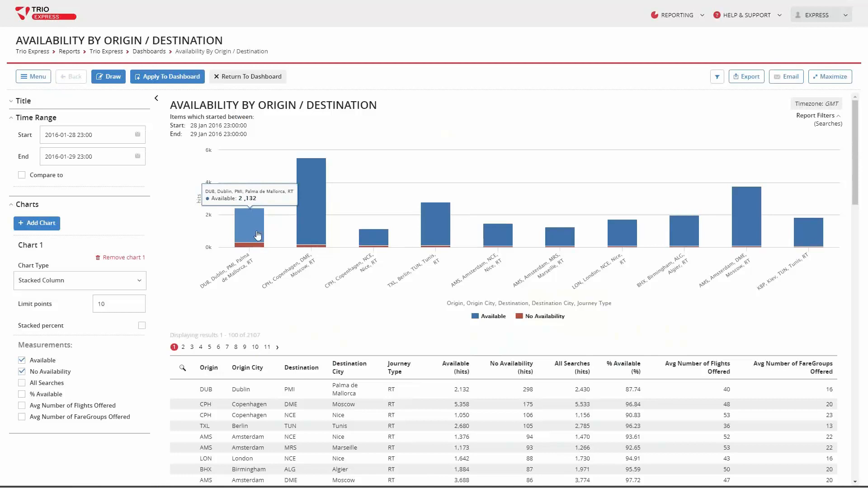
mouse_move(259, 235)
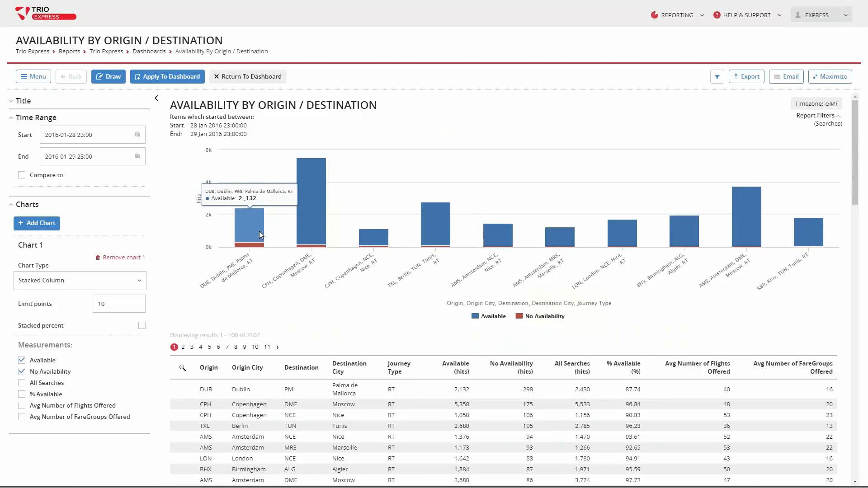
mouse_move(252, 248)
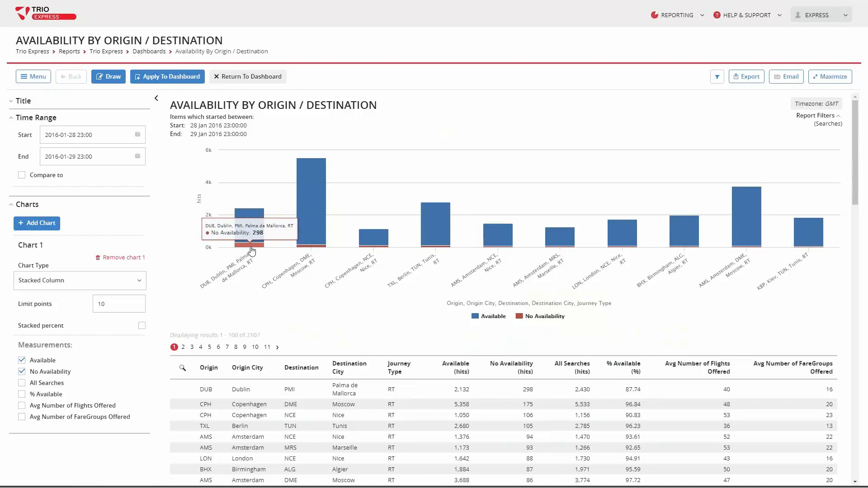
mouse_move(414, 254)
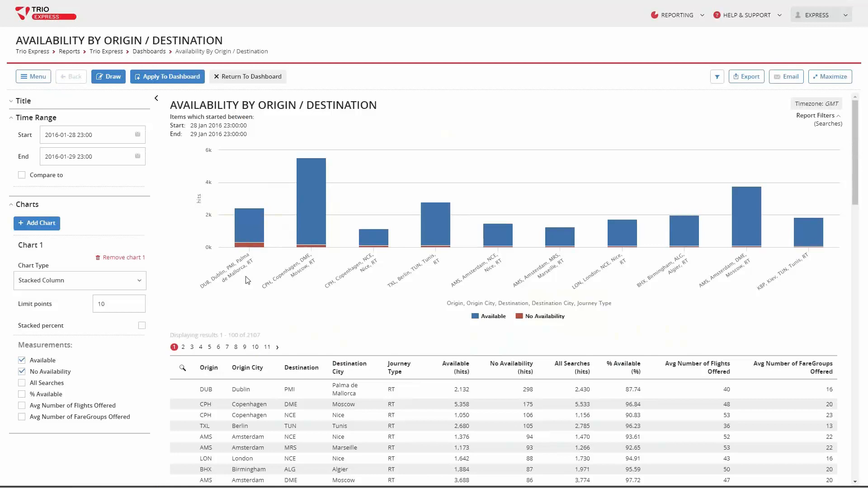
mouse_move(249, 222)
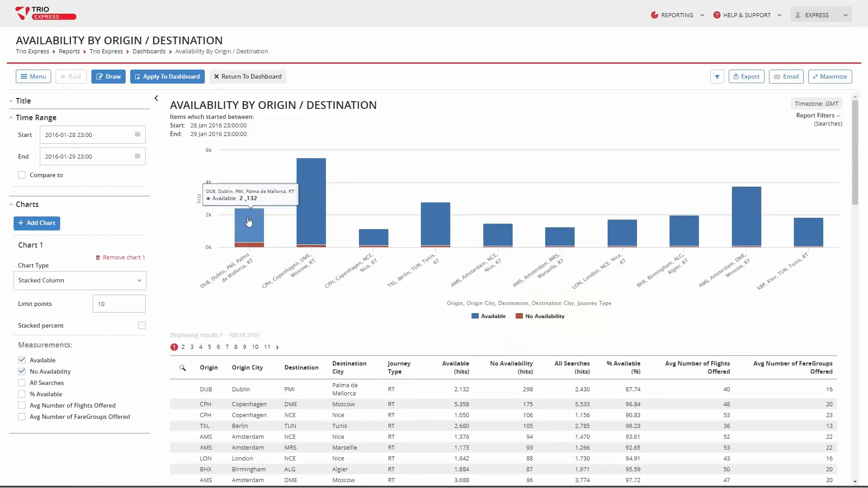
Drill the DUB–PMI route by RS: Error Code and RS: Error Description.
click(249, 222)
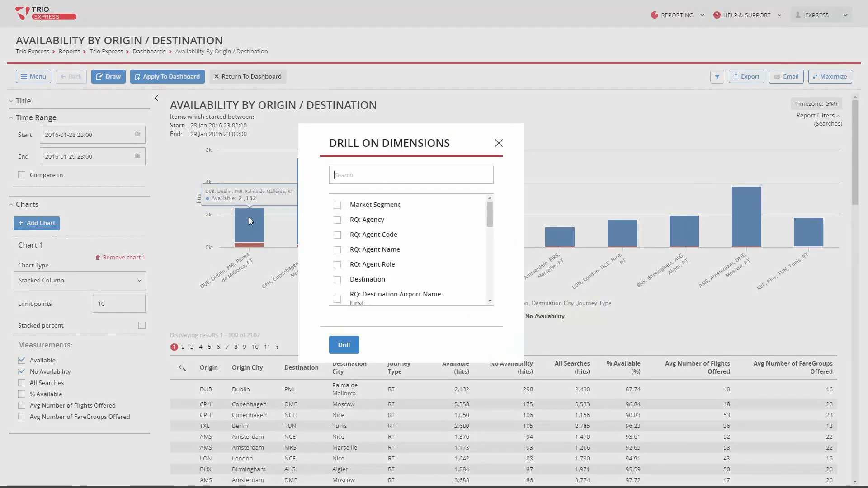
mouse_move(285, 214)
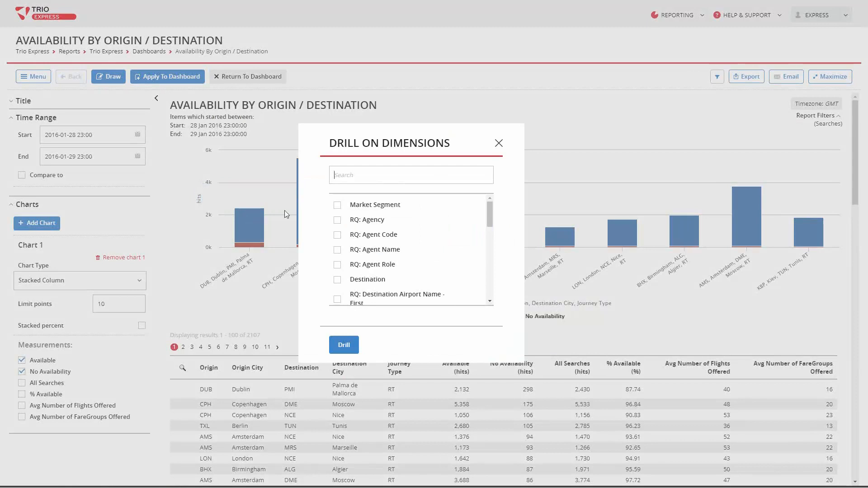
text(err)
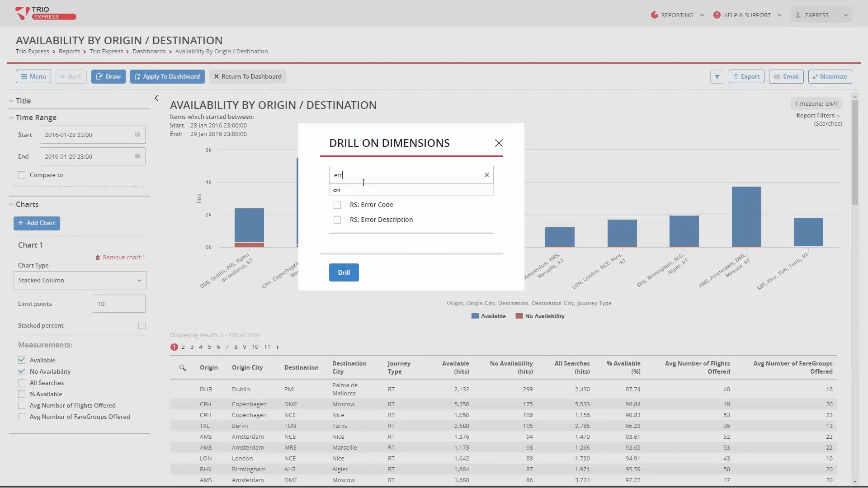
click(337, 205)
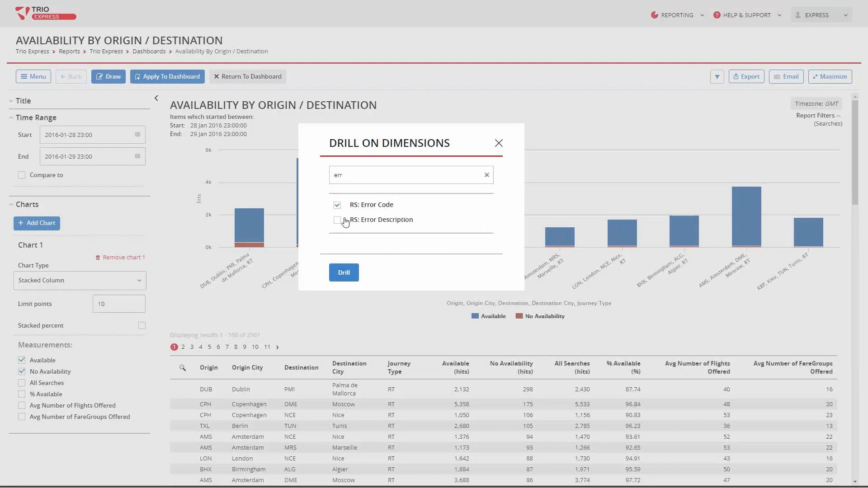
click(337, 220)
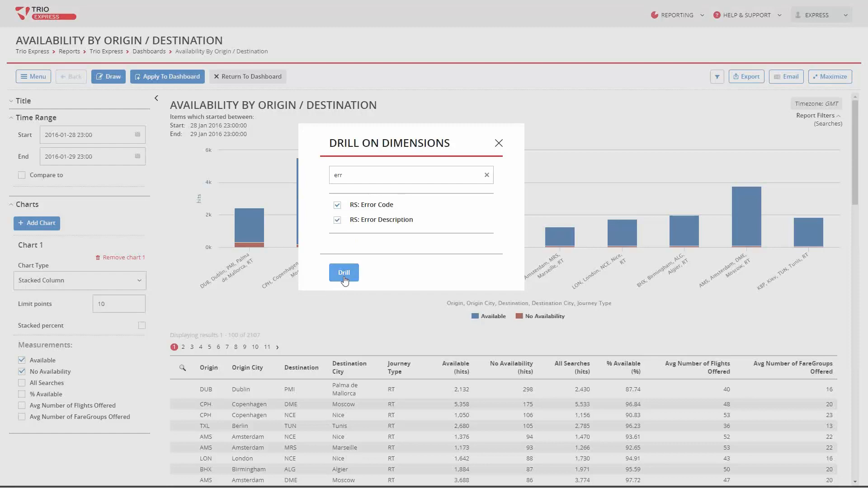
click(343, 272)
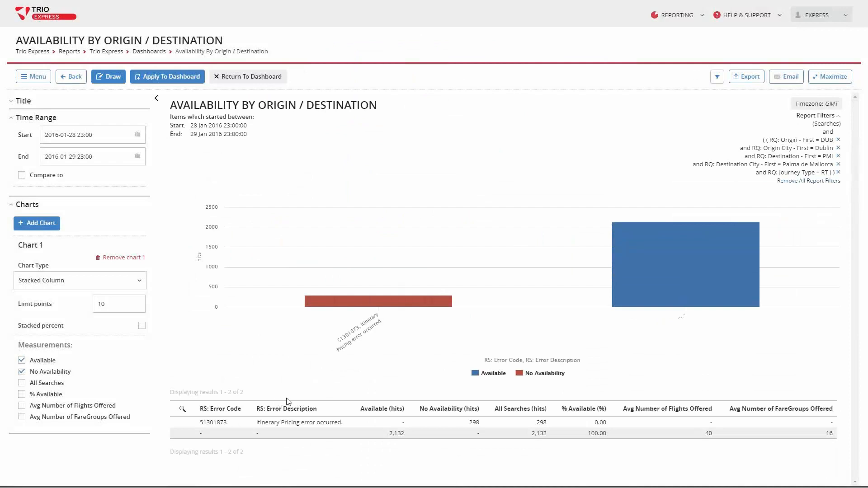
mouse_move(340, 423)
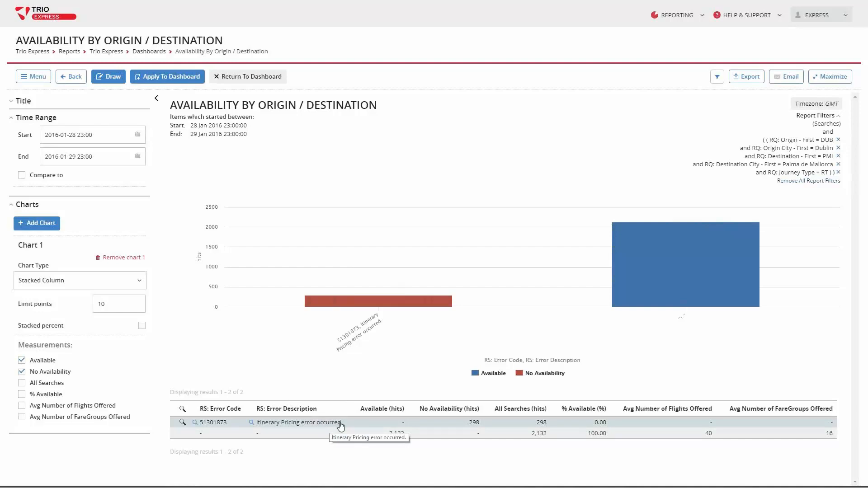
mouse_move(343, 427)
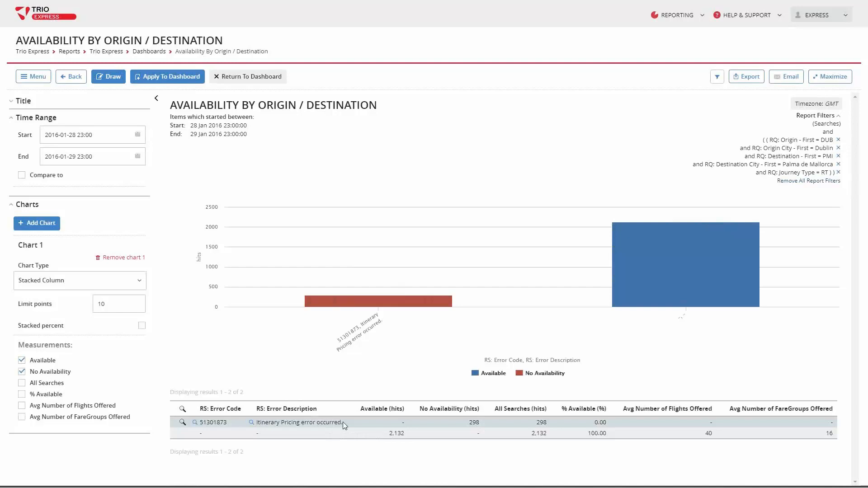
mouse_move(331, 426)
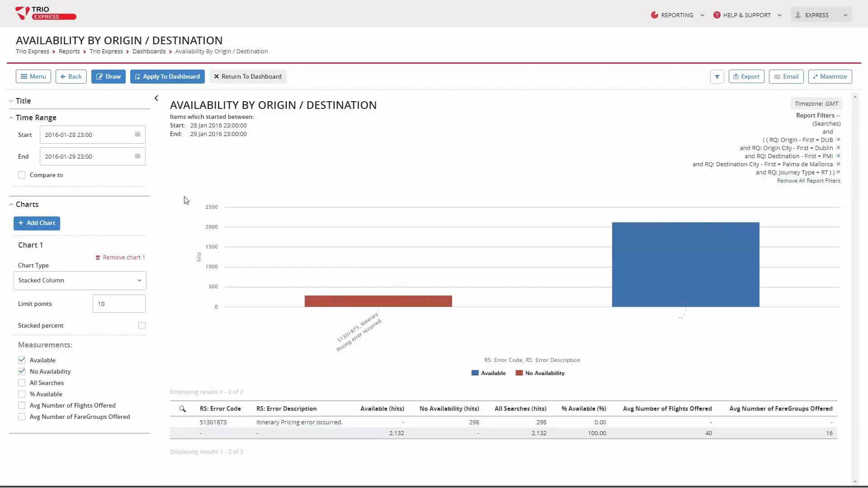
Use Return To Dashboard to get back to the four-chart Availability dashboard.
click(249, 76)
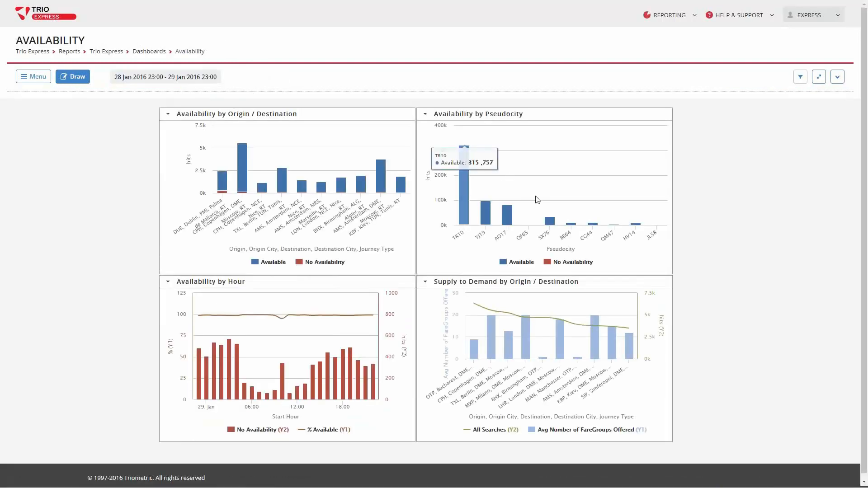
mouse_move(436, 284)
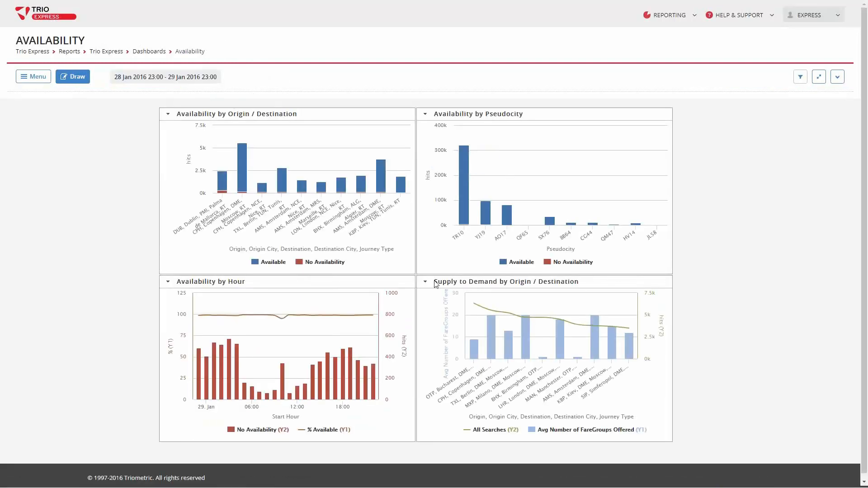
Open the Supply to Demand by Origin / Destination chart as its own full report.
click(425, 282)
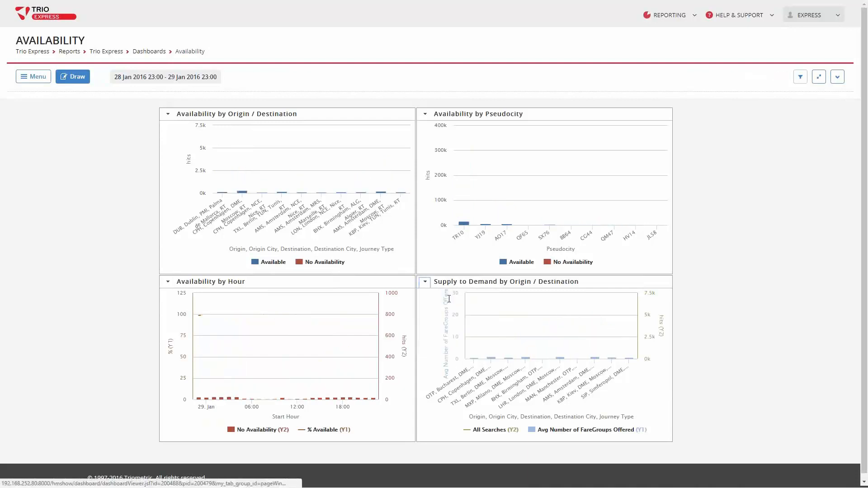
click(424, 282)
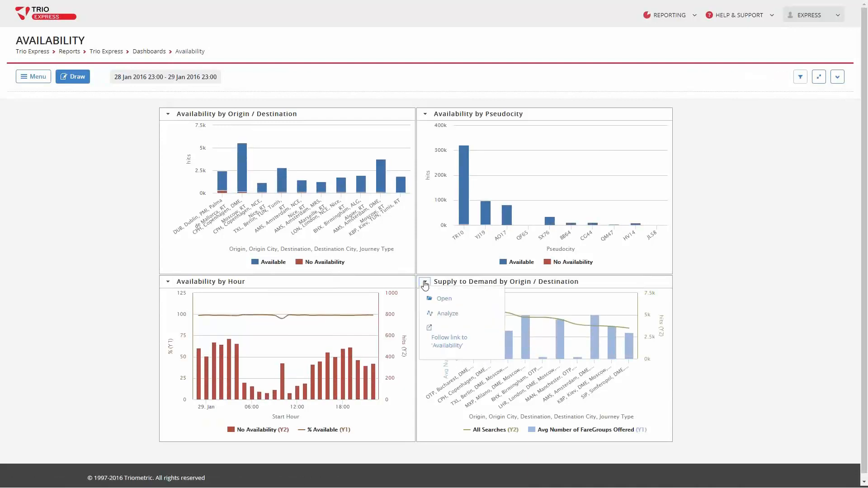
click(443, 298)
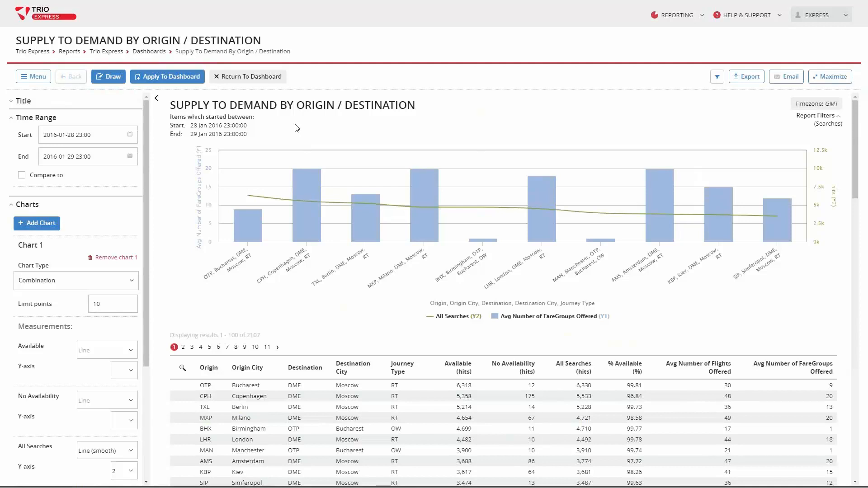
mouse_move(288, 132)
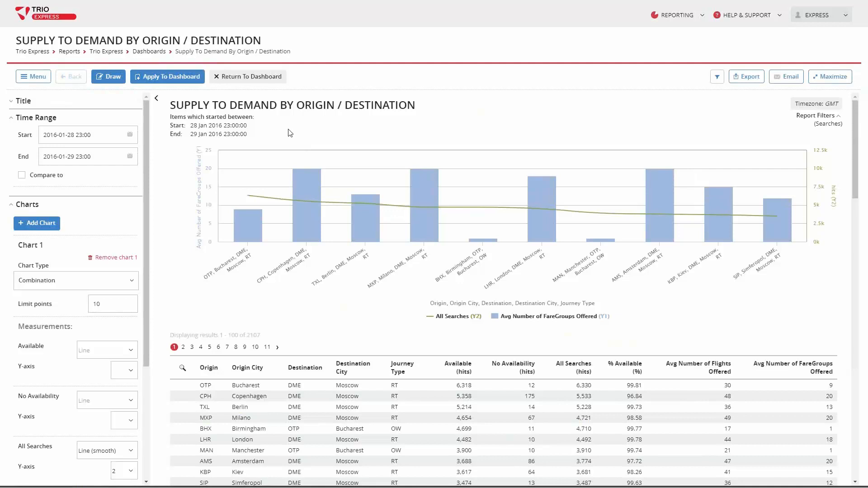
mouse_move(284, 137)
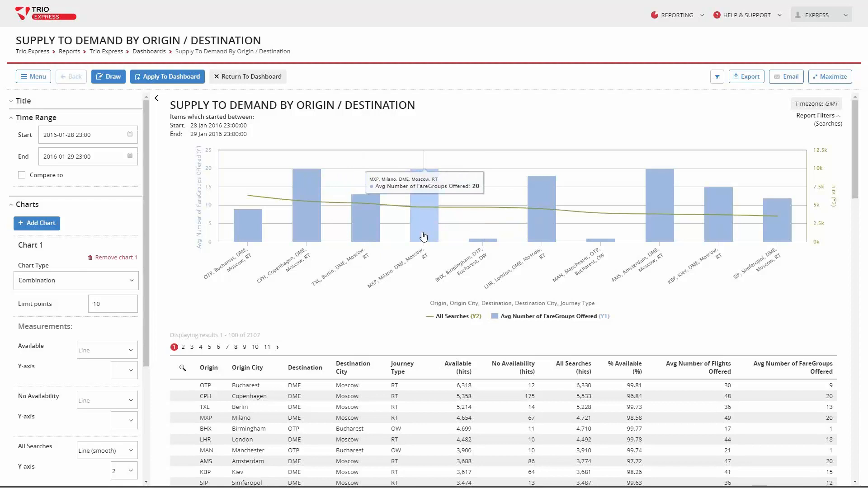
mouse_move(423, 237)
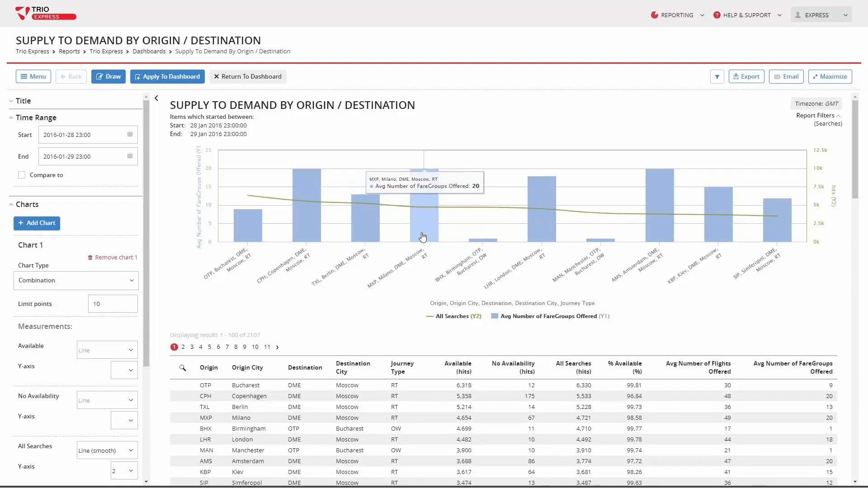
mouse_move(486, 244)
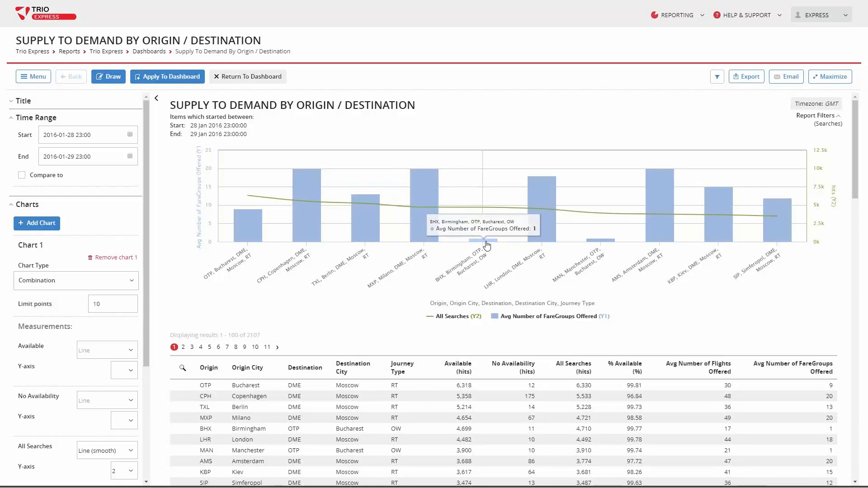
mouse_move(511, 261)
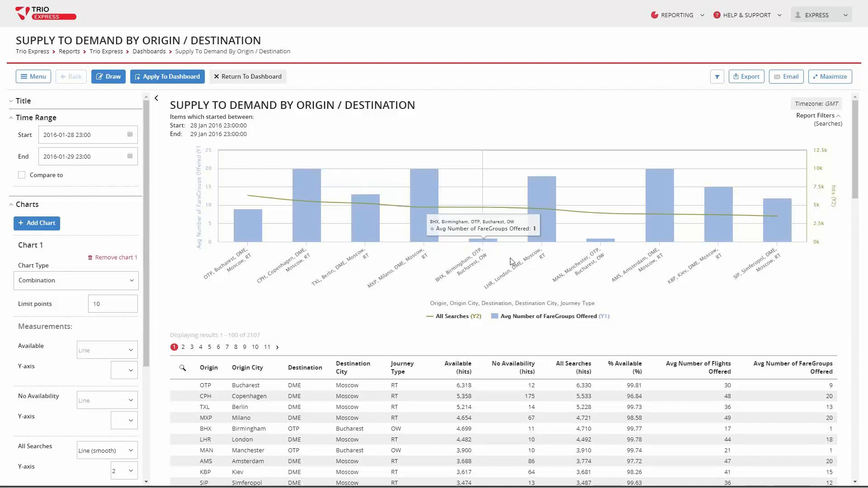
mouse_move(592, 243)
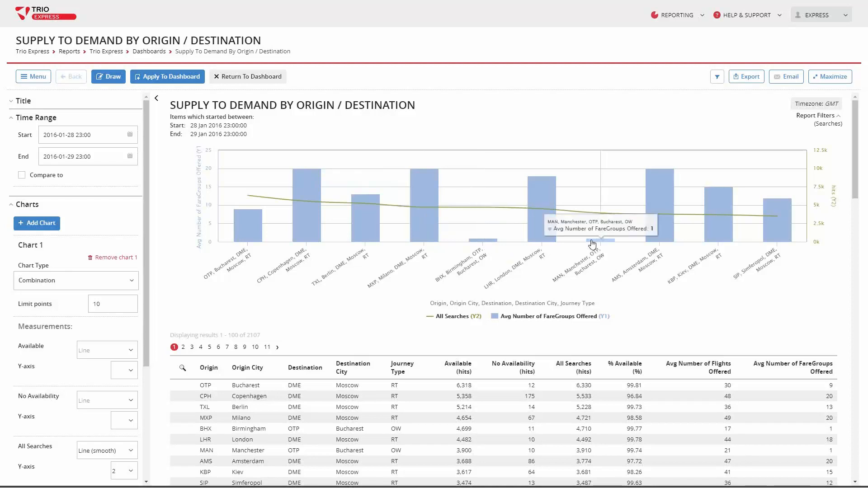
mouse_move(493, 245)
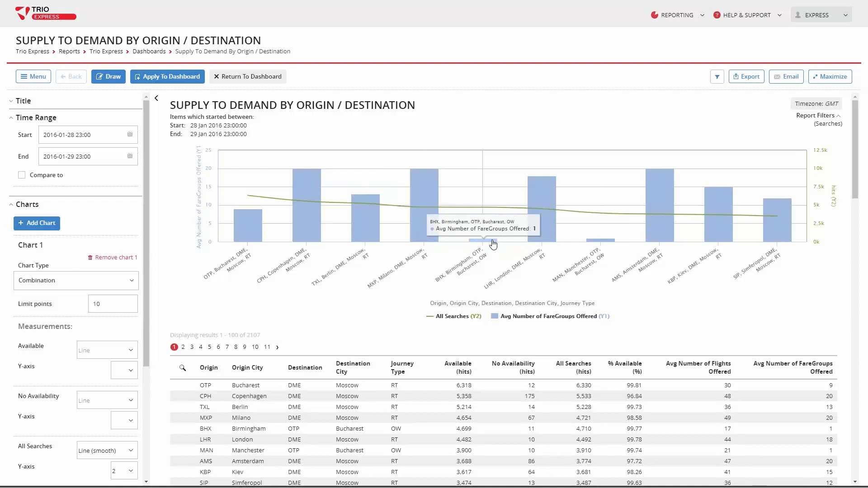
mouse_move(597, 248)
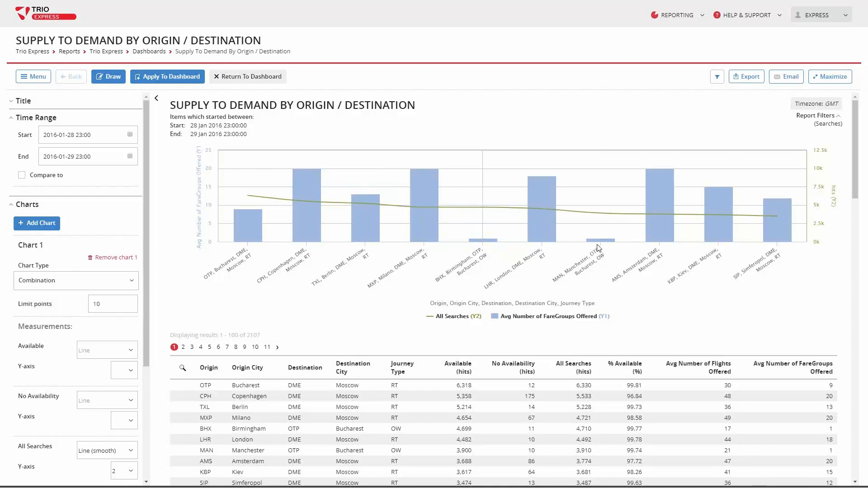
mouse_move(483, 242)
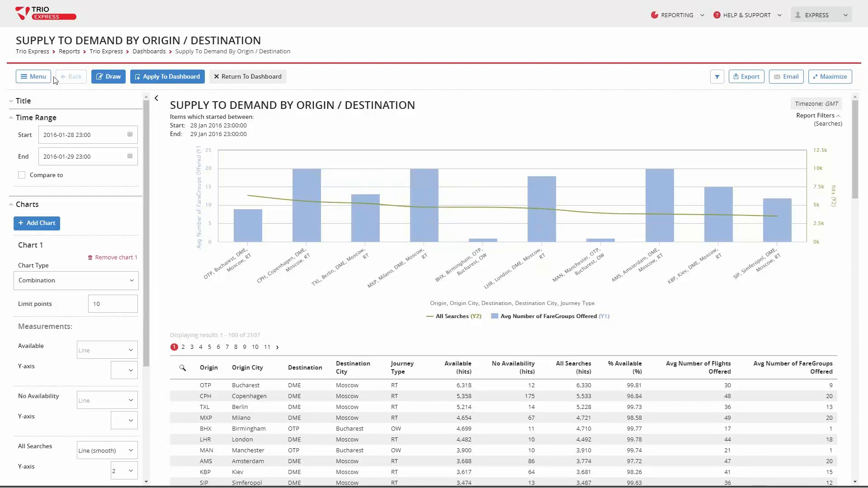
Show the Menu's Open, Save and Save as report options.
click(33, 76)
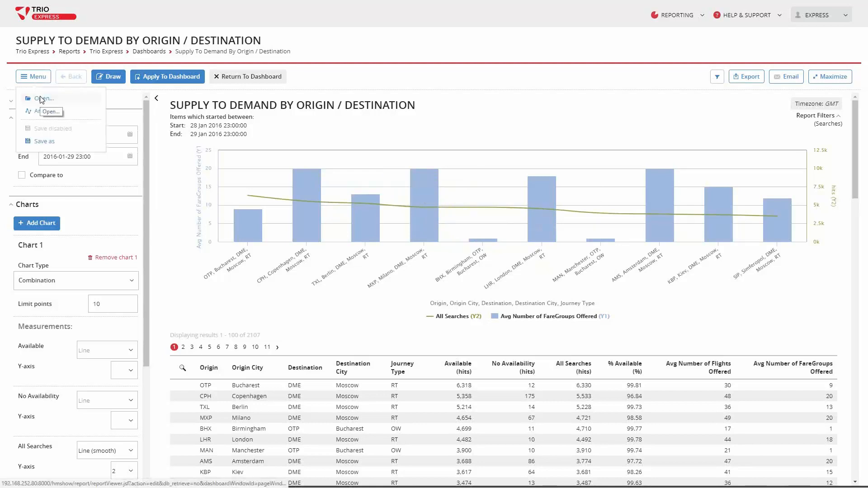
Open Market Segment - Look Ahead from Alerts and Schedules, discarding unsaved changes.
click(44, 98)
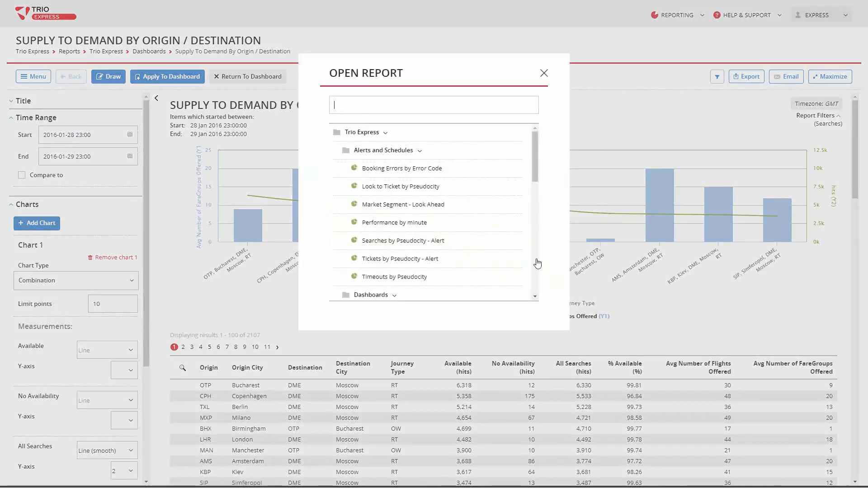
scroll(down, 3)
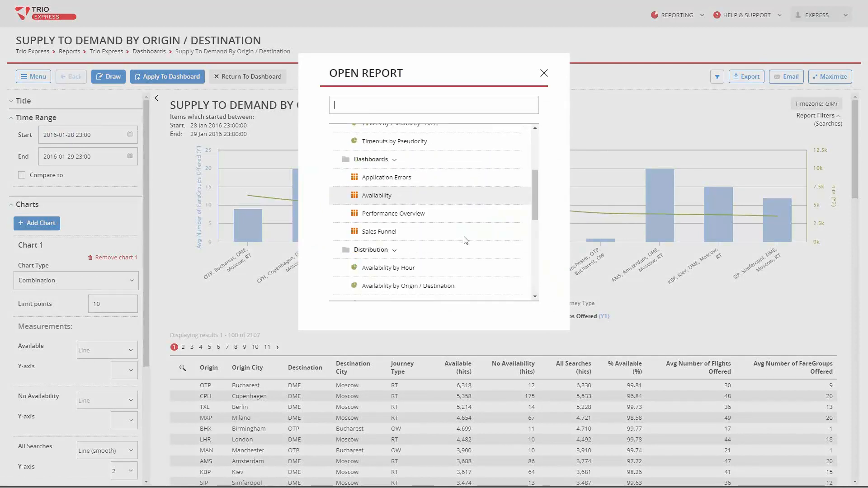
mouse_move(469, 234)
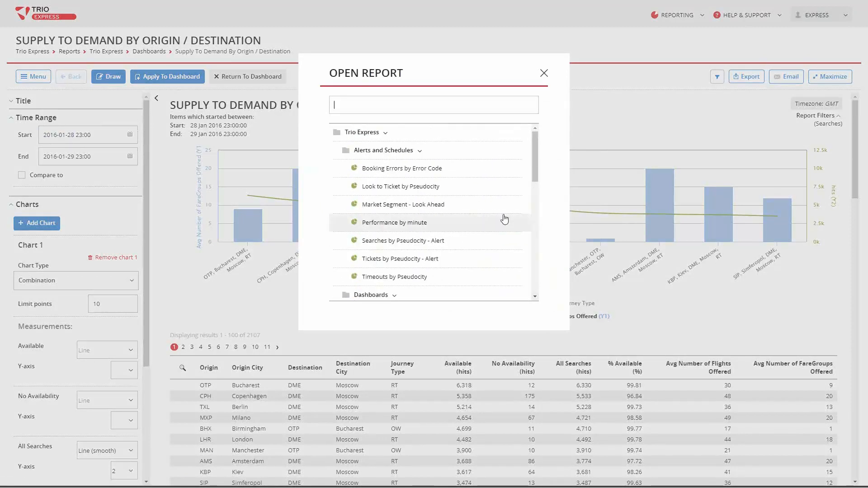
click(402, 204)
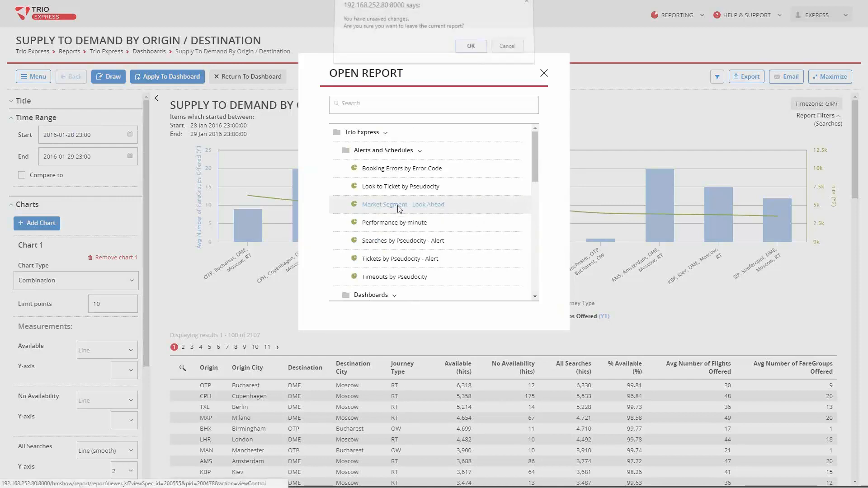
click(470, 46)
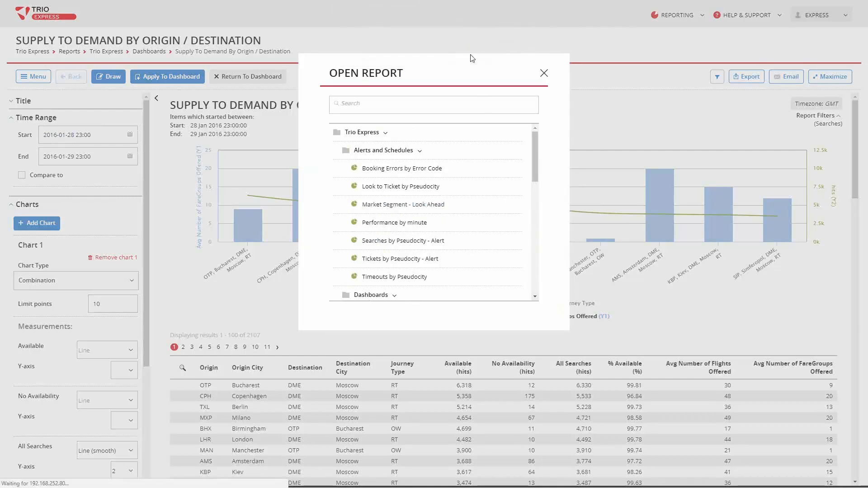
click(403, 205)
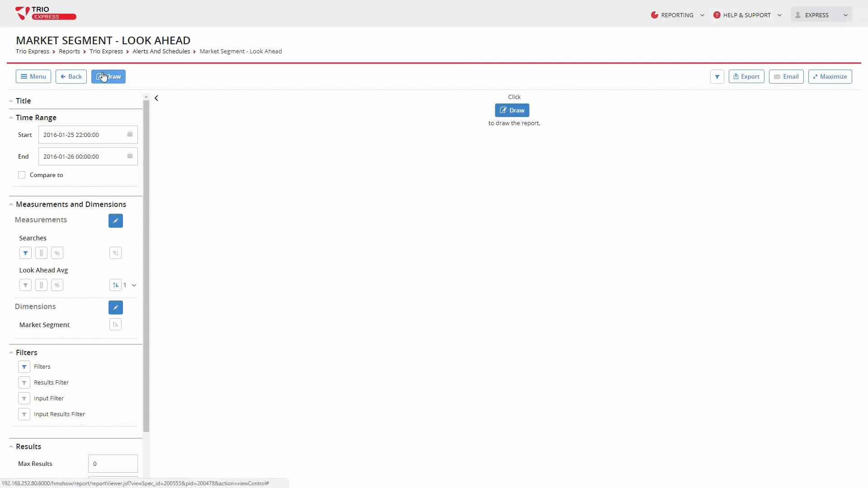
Draw the Market Segment - Look Ahead chart and table for seven segments.
click(108, 76)
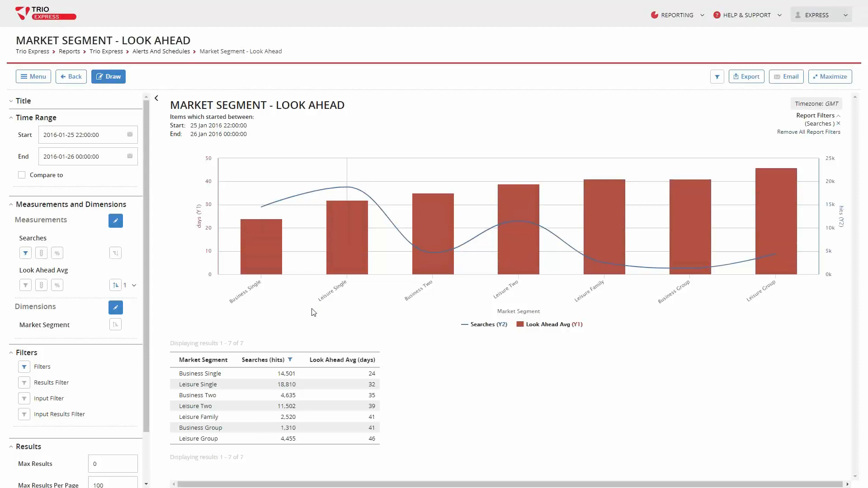
mouse_move(227, 351)
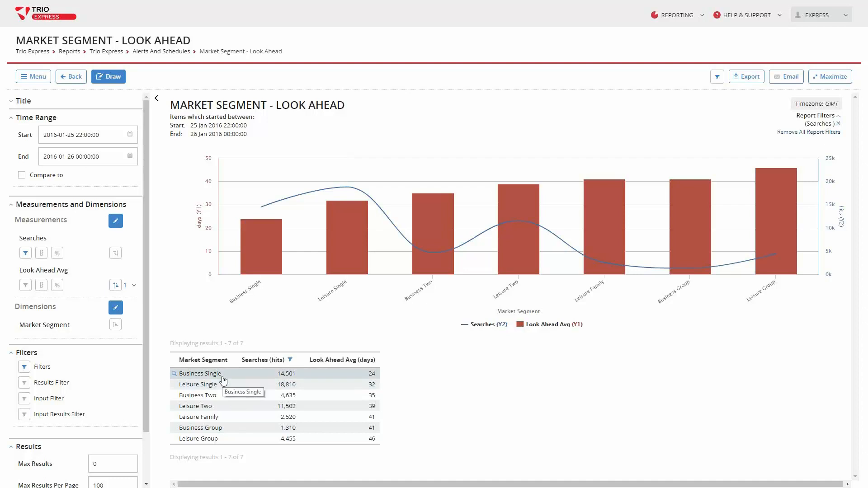
mouse_move(229, 382)
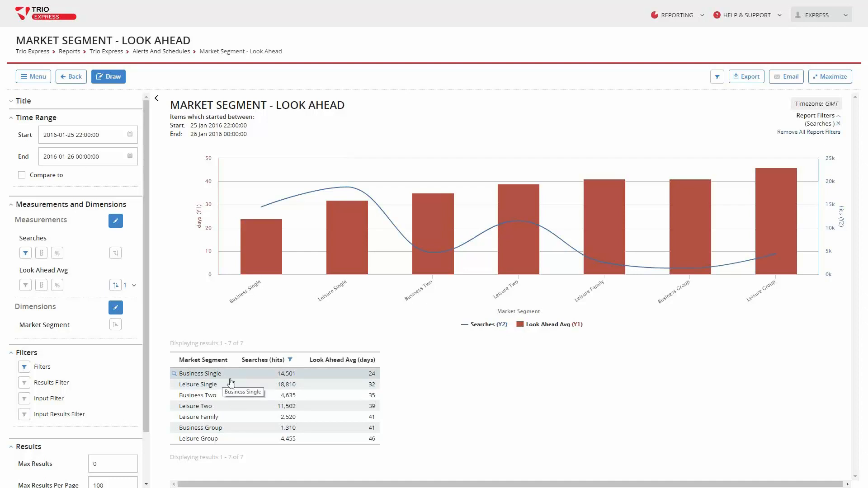
mouse_move(258, 369)
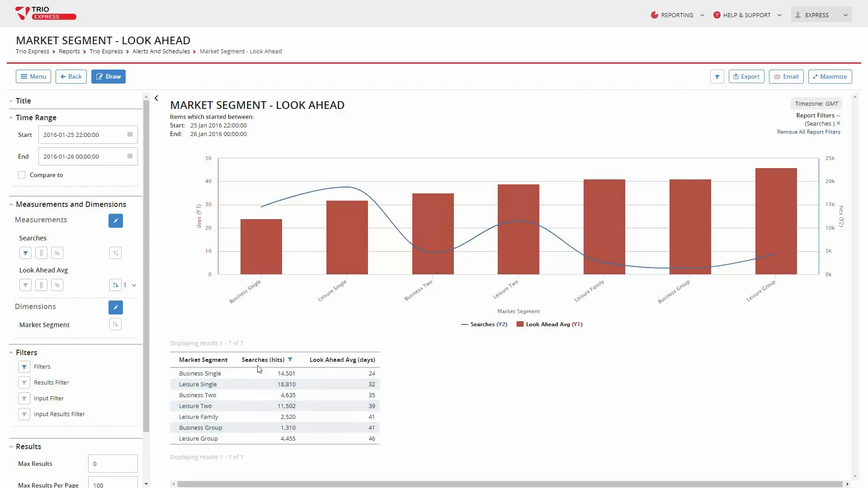
mouse_move(221, 345)
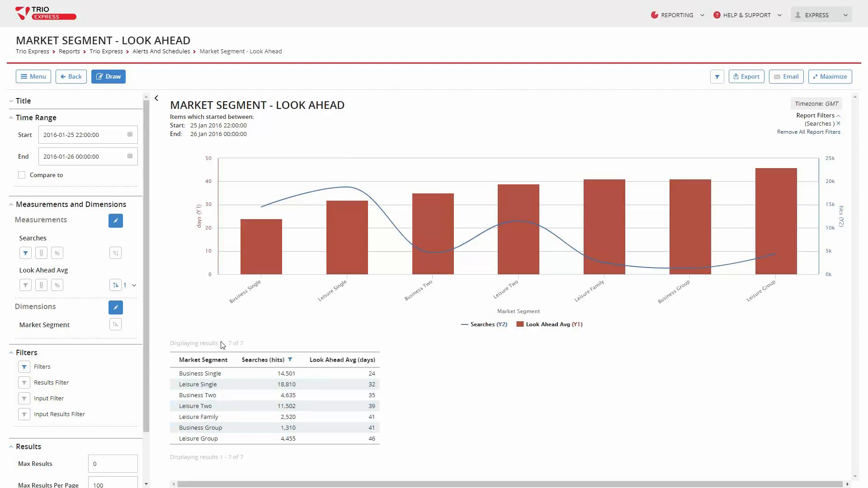
mouse_move(222, 326)
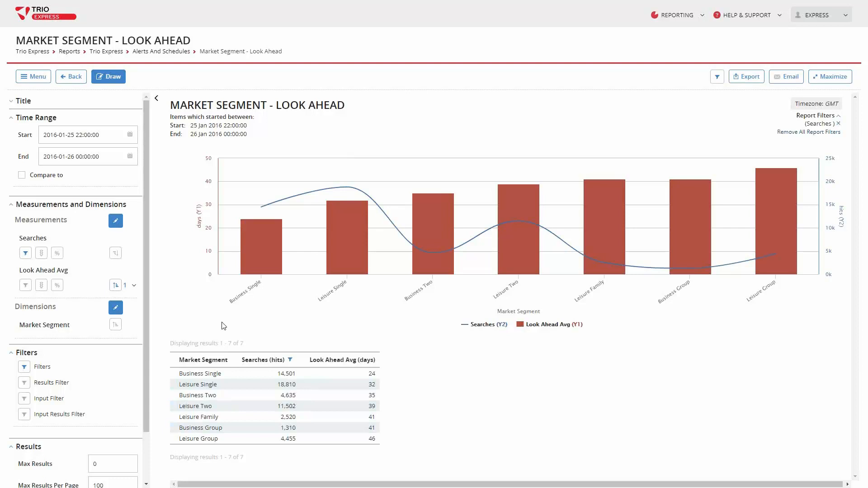
mouse_move(216, 351)
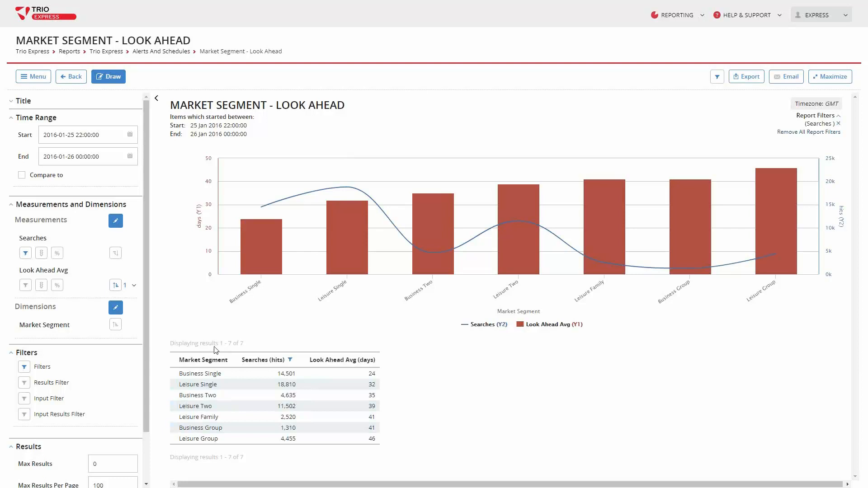
mouse_move(203, 360)
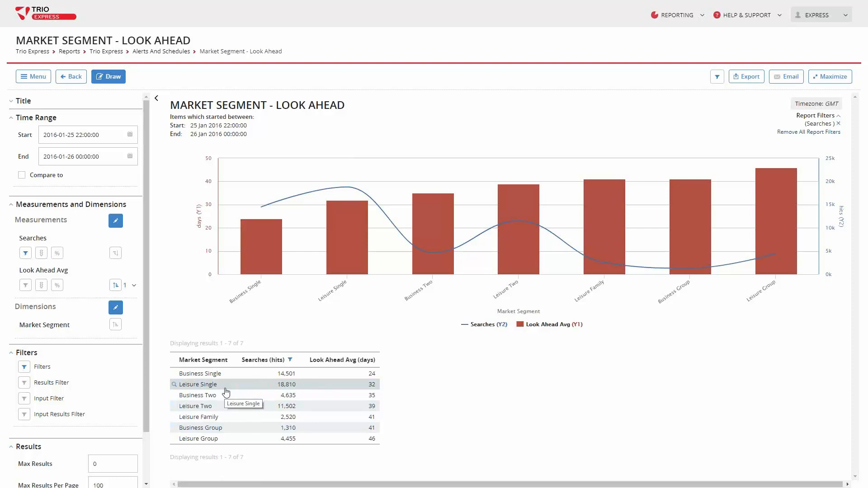
mouse_move(237, 392)
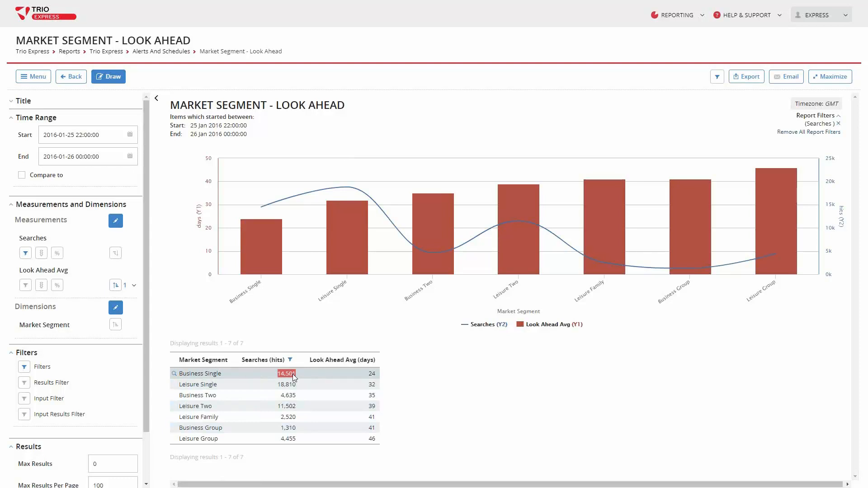
mouse_move(298, 379)
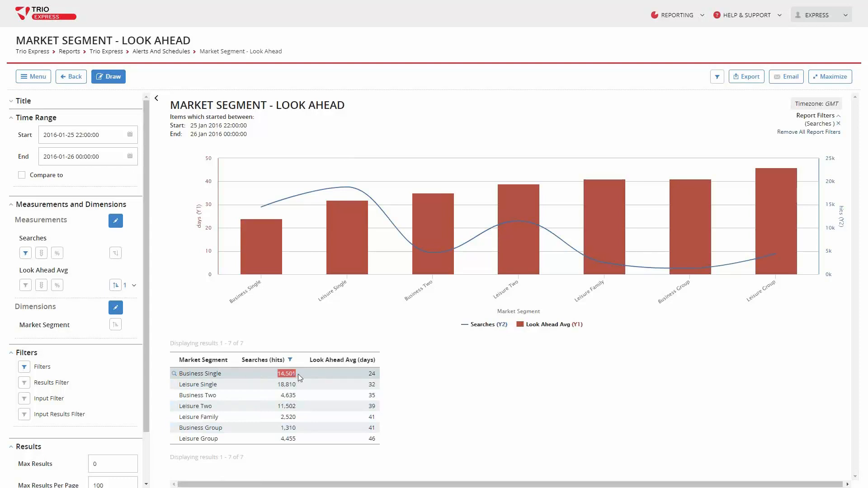
mouse_move(350, 378)
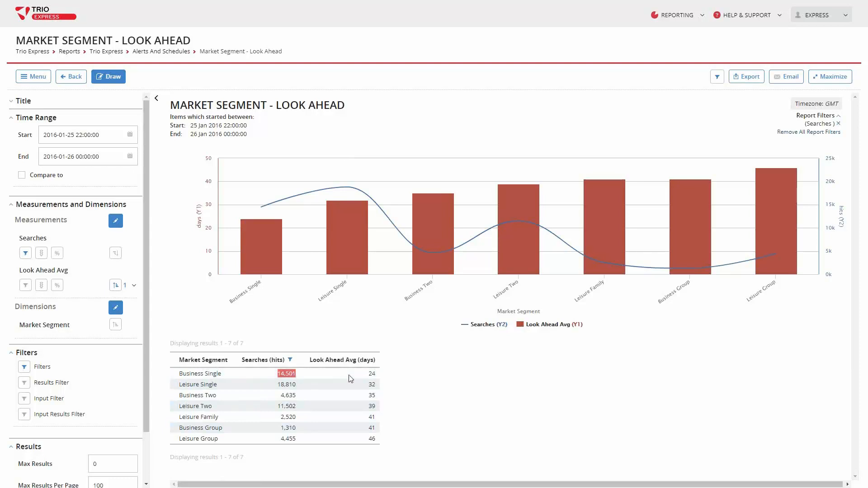